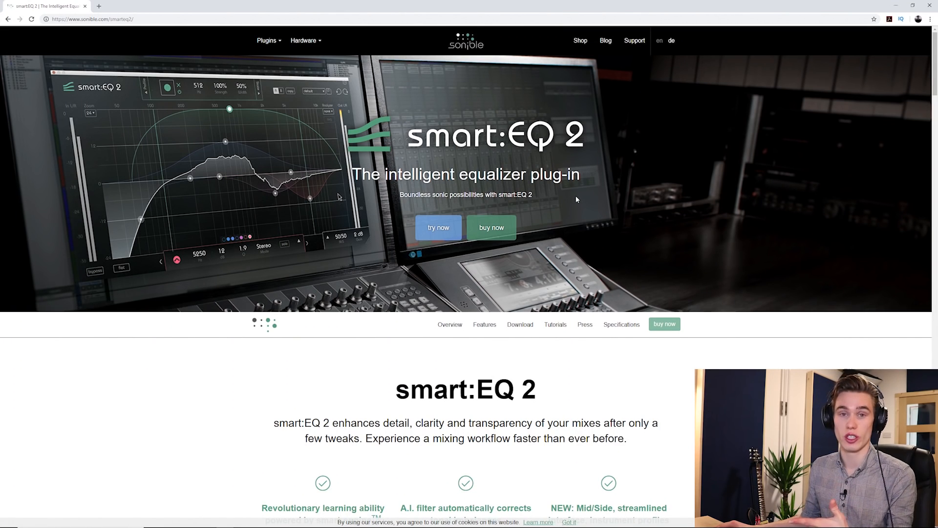
# Scroll down to the smart:EQ 2 feature overview and demo video
pyautogui.scroll(-3)
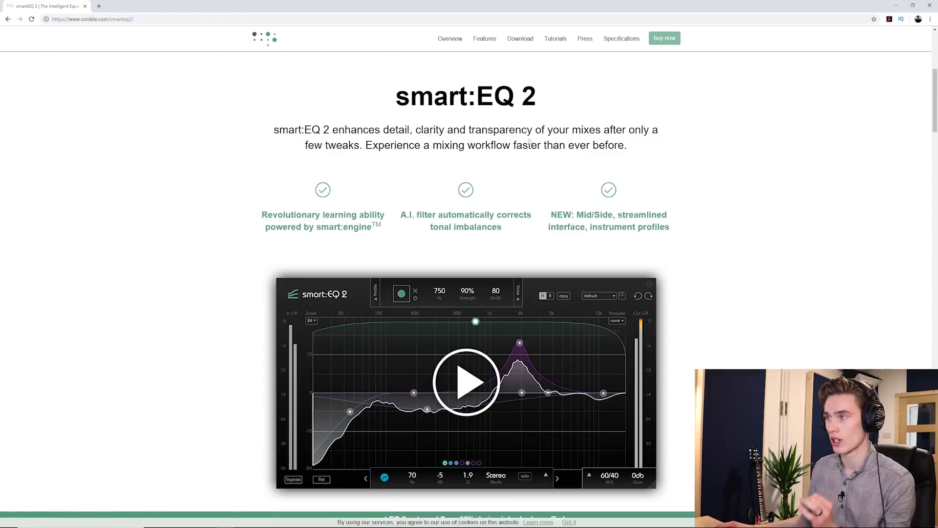
pyautogui.moveTo(570, 166)
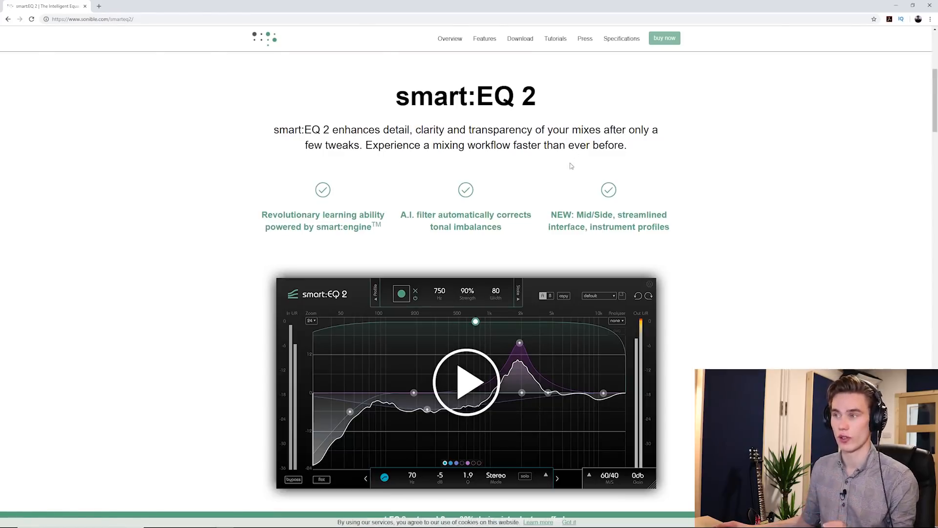
pyautogui.scroll(-3)
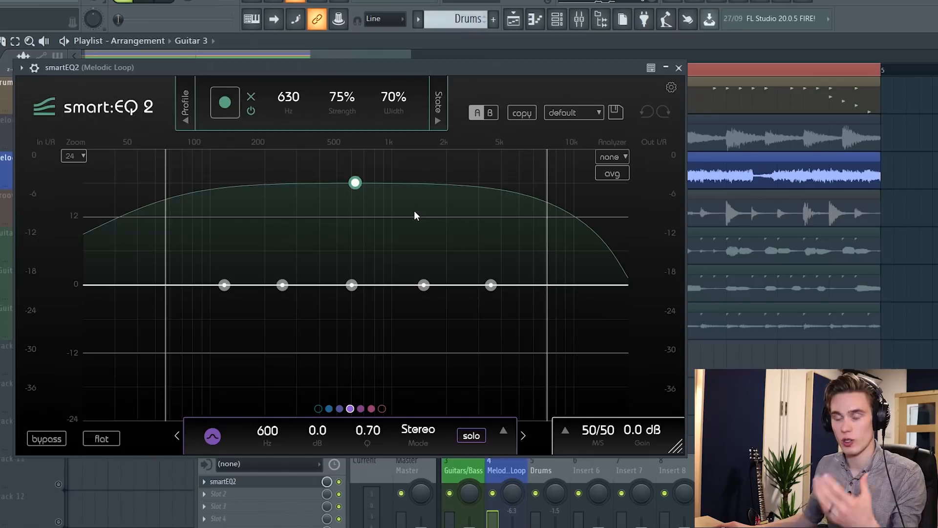
pyautogui.moveTo(417, 240)
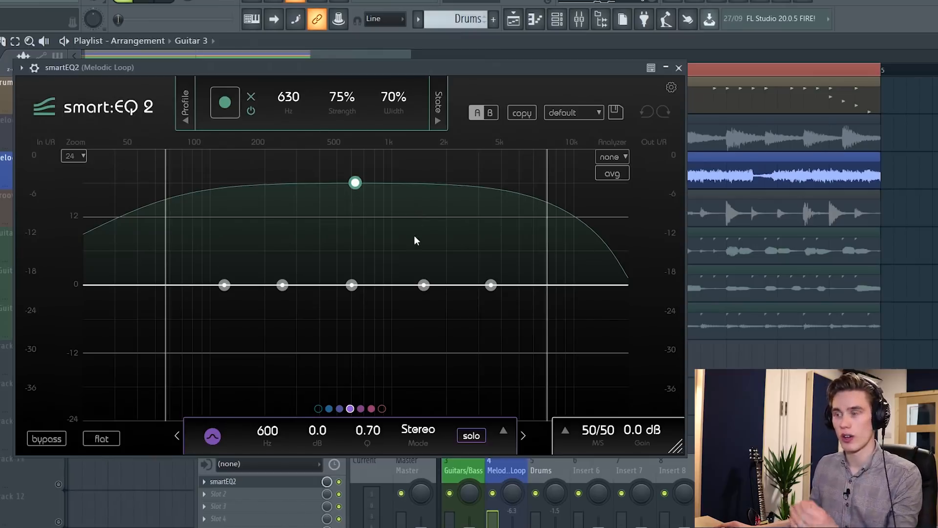
pyautogui.moveTo(259, 298)
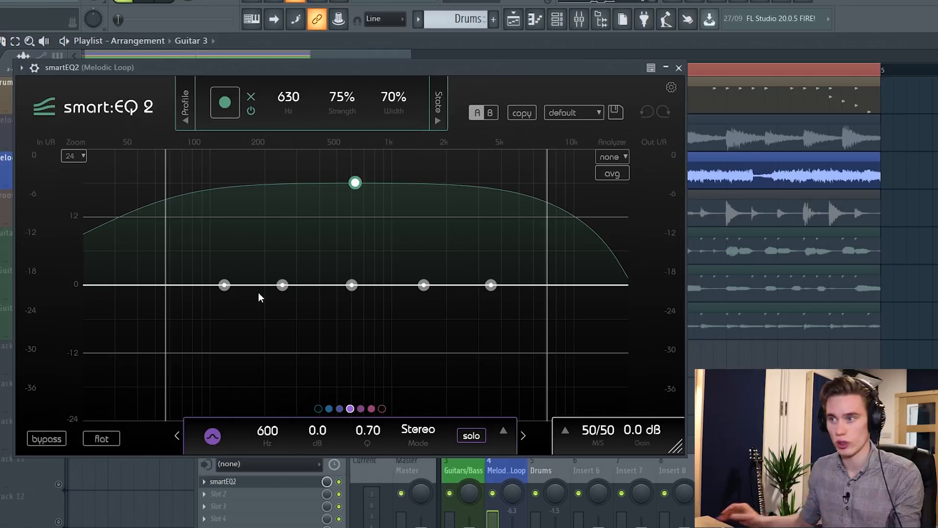
pyautogui.moveTo(509, 286)
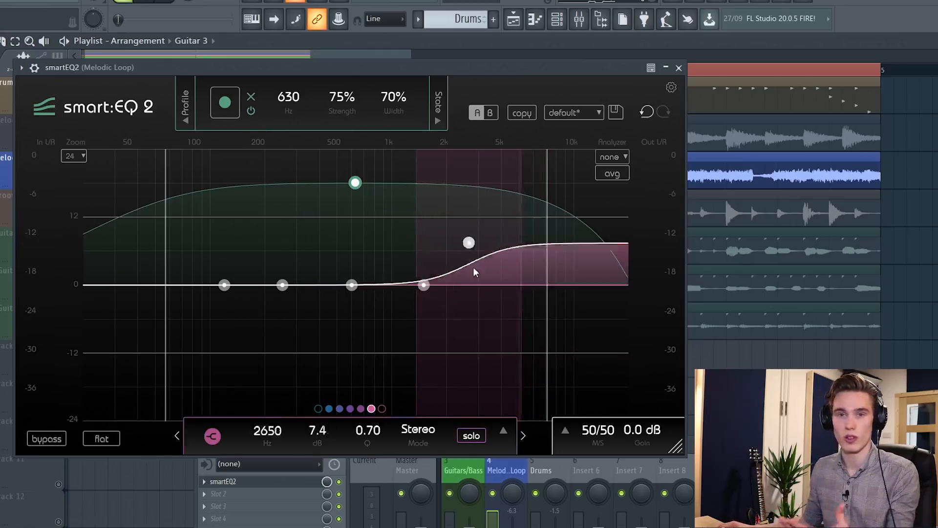
# Pull the new 2190 Hz high shelf node back down to 0 dB
pyautogui.moveTo(469, 242); pyautogui.dragTo(466, 337)
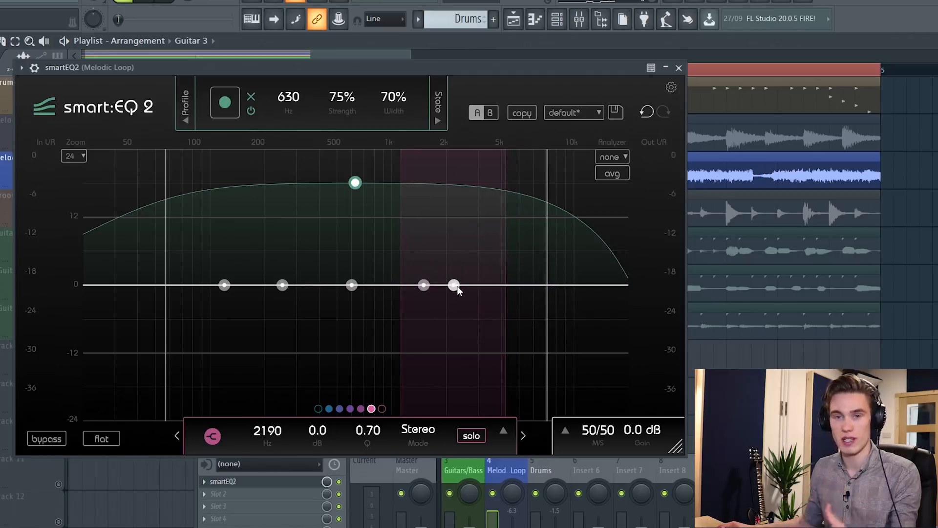
pyautogui.moveTo(453, 285)
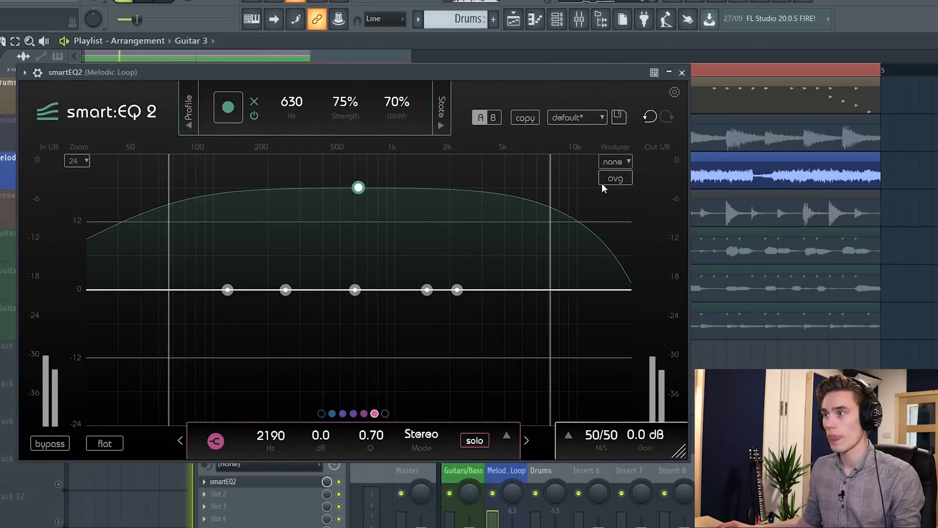
# Turn on the analyzer and audition a 9 dB high-shelf cut and 8 dB low-shelf boost
pyautogui.click(616, 162)
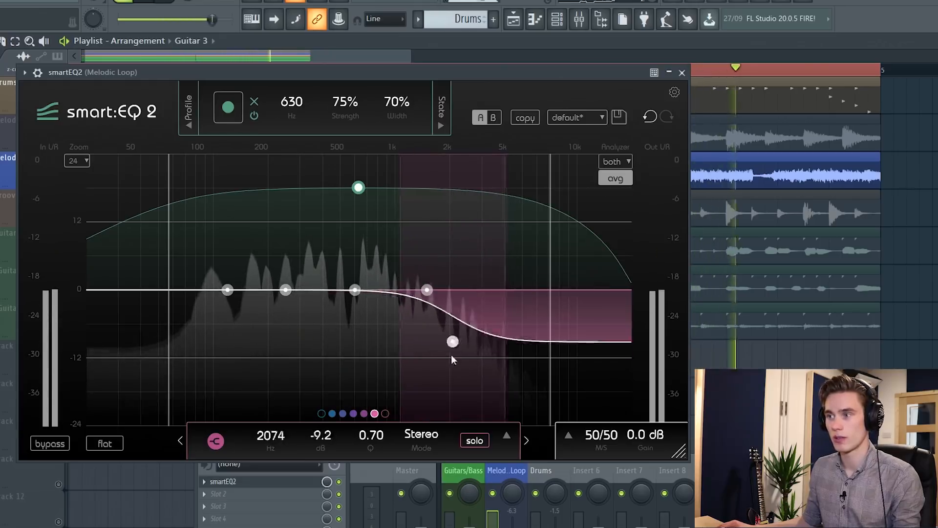
pyautogui.moveTo(452, 342); pyautogui.dragTo(476, 297)
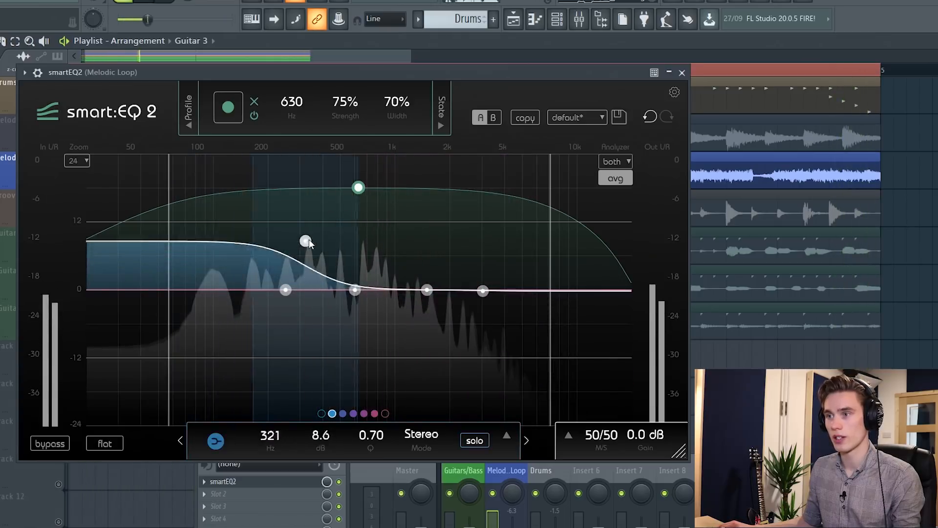
pyautogui.moveTo(305, 241); pyautogui.dragTo(318, 338)
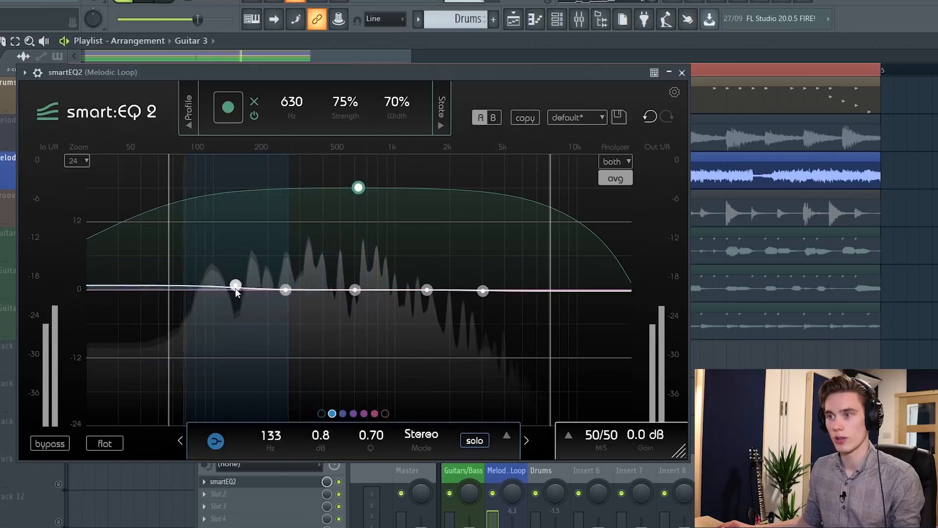
pyautogui.moveTo(235, 285); pyautogui.dragTo(309, 242)
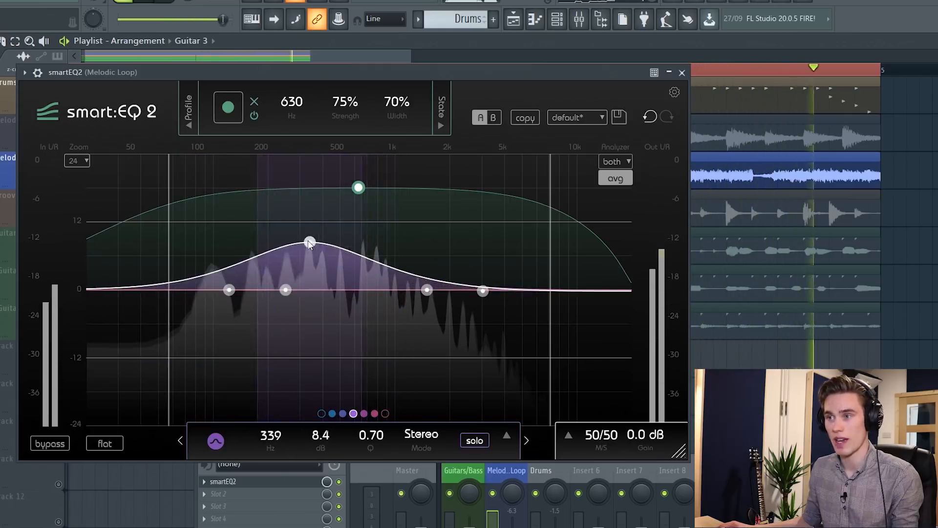
# Sweep a boosted bell from 340 to 500 Hz, reset, then leave 670 Hz at 0.3 dB
pyautogui.moveTo(309, 241); pyautogui.dragTo(311, 233)
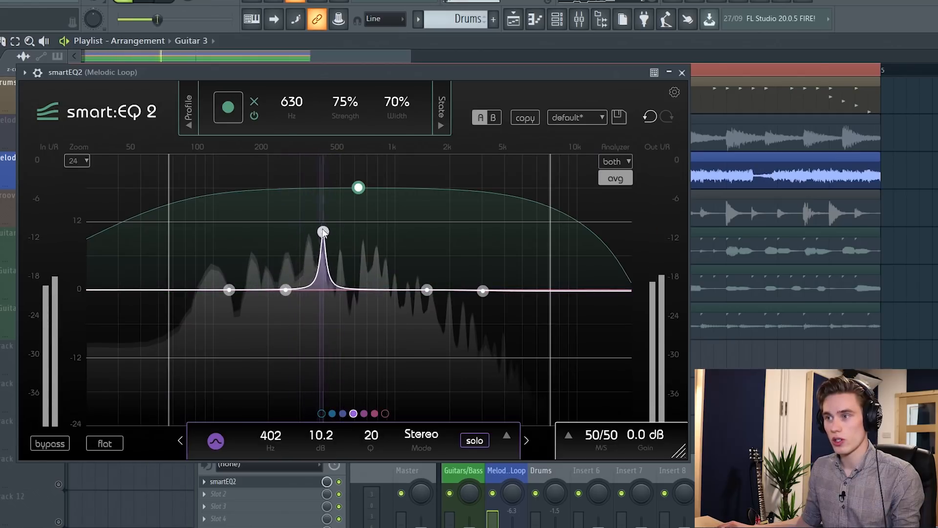
pyautogui.moveTo(323, 232); pyautogui.dragTo(327, 227)
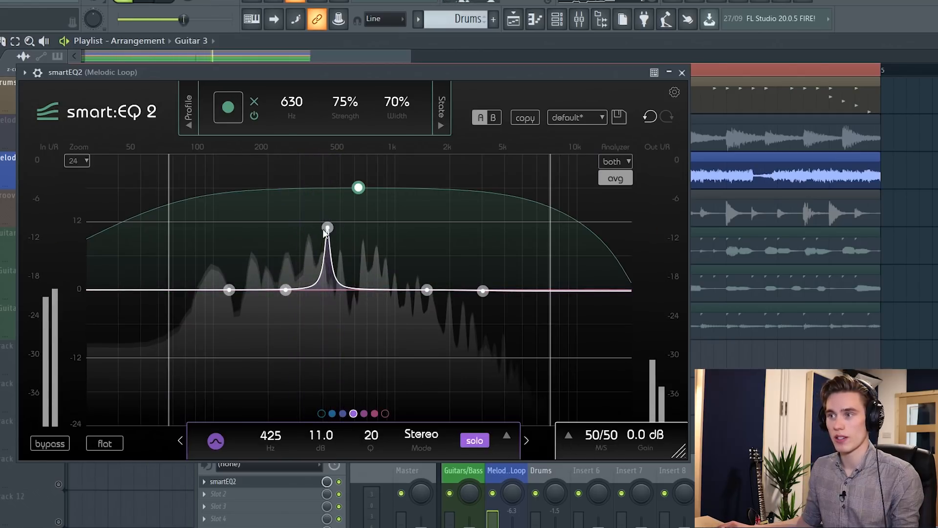
pyautogui.moveTo(328, 227); pyautogui.dragTo(341, 227)
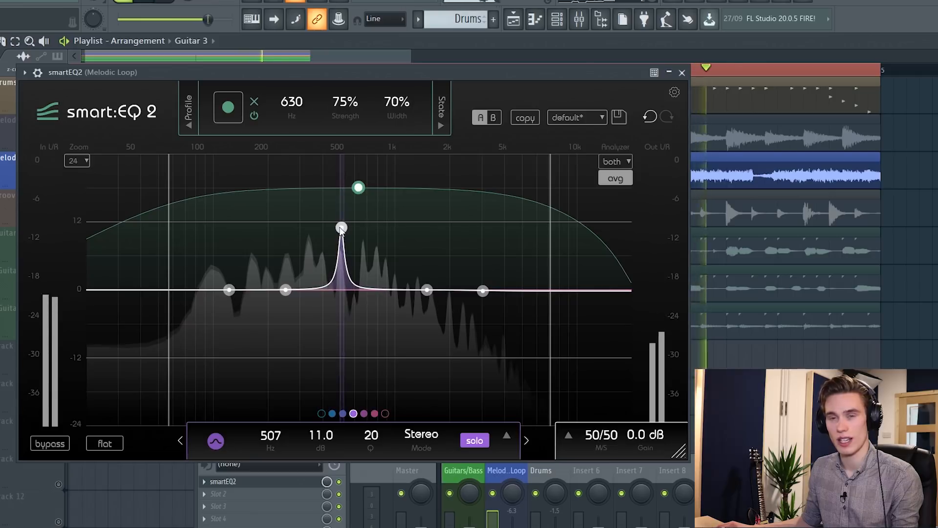
pyautogui.moveTo(342, 227); pyautogui.dragTo(304, 275)
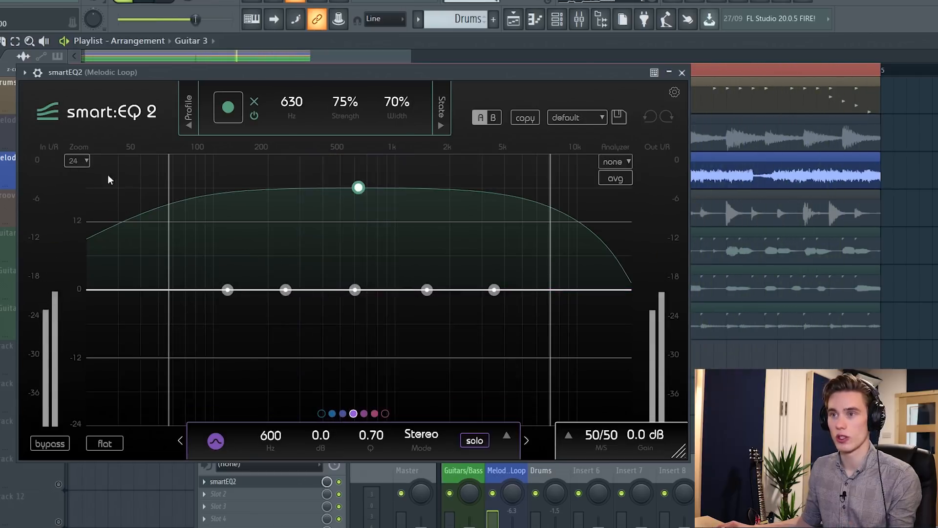
pyautogui.click(77, 160)
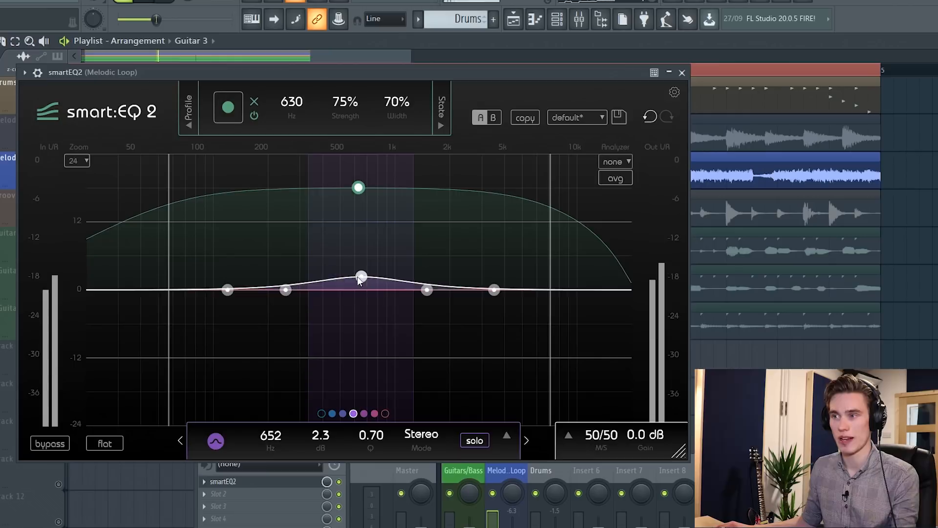
pyautogui.moveTo(363, 277); pyautogui.dragTo(364, 289)
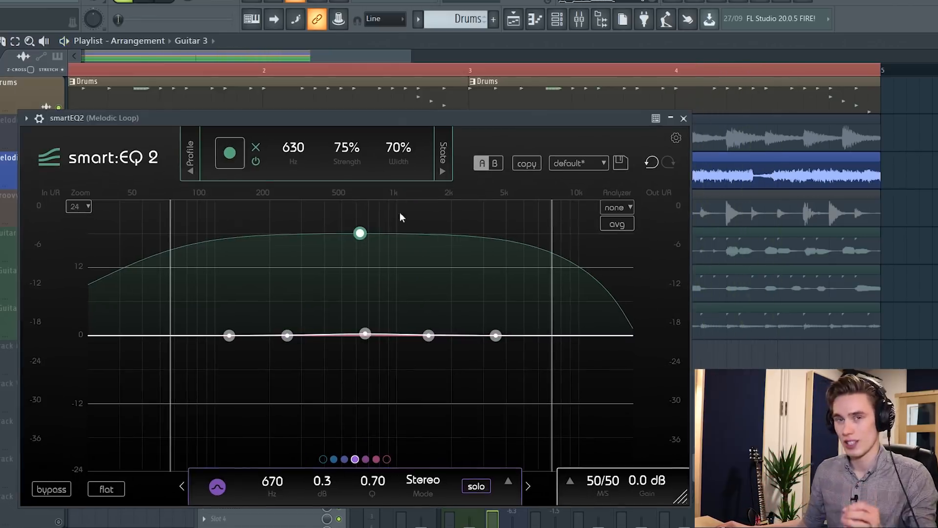
# Lower the 670 Hz bell band's gain from 0.3 dB to 0.1 dB
pyautogui.click(365, 336)
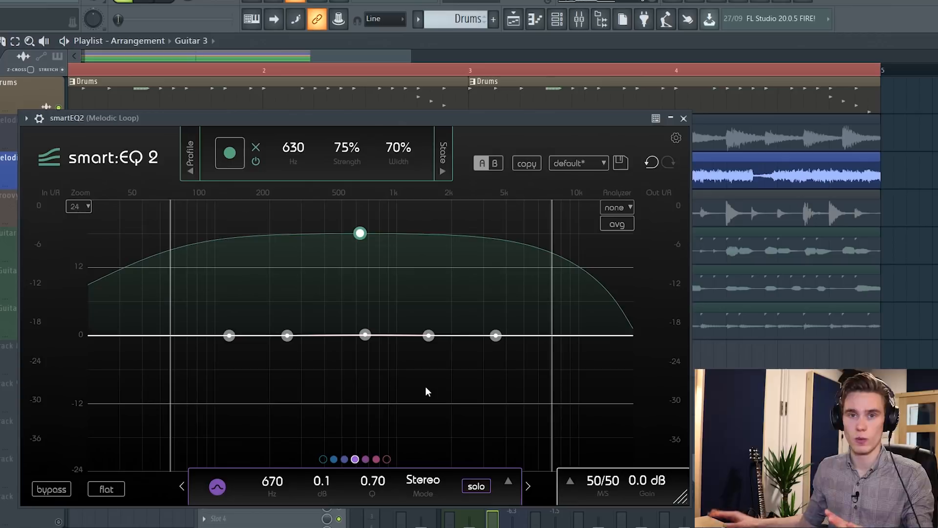
pyautogui.moveTo(394, 352)
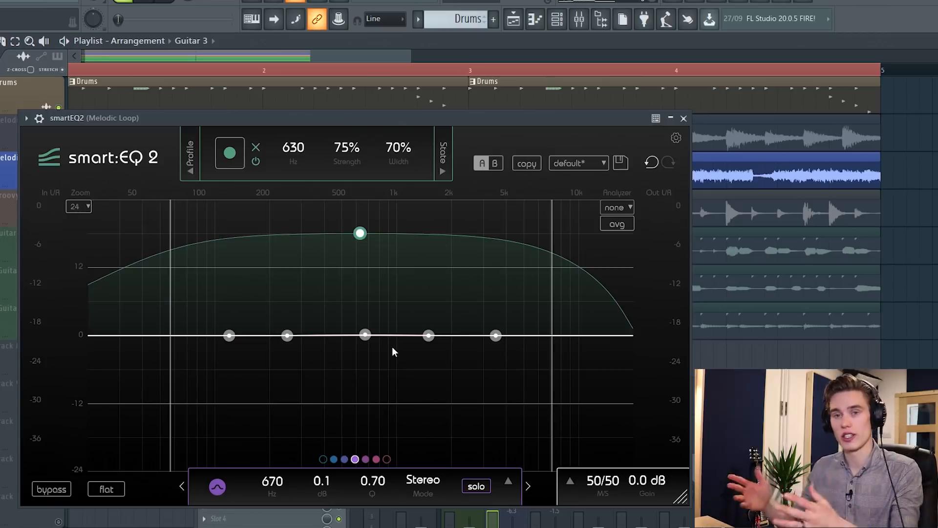
pyautogui.moveTo(382, 375)
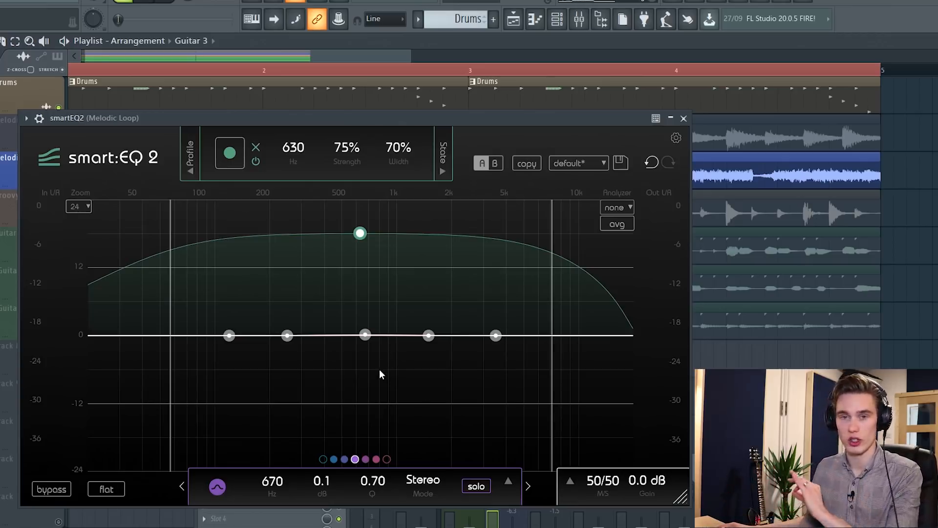
pyautogui.moveTo(302, 356)
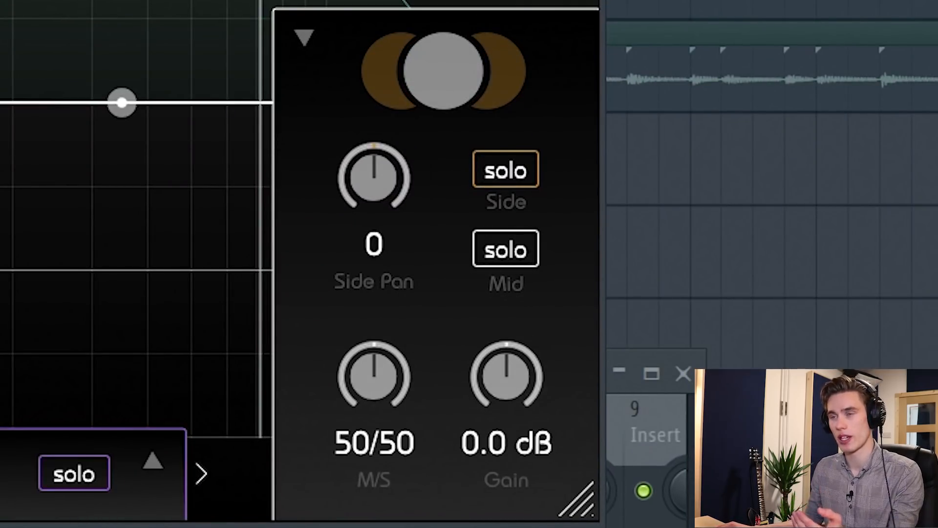
# Try mid-only processing, solo and unsolo the side signal, and adjust output gain
pyautogui.moveTo(374, 376); pyautogui.dragTo(373, 383)
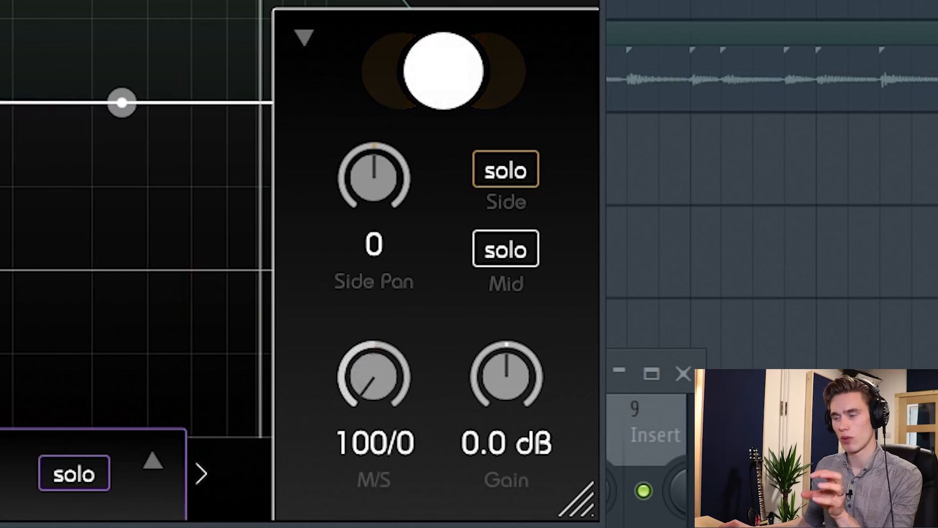
pyautogui.moveTo(374, 376); pyautogui.dragTo(350, 392)
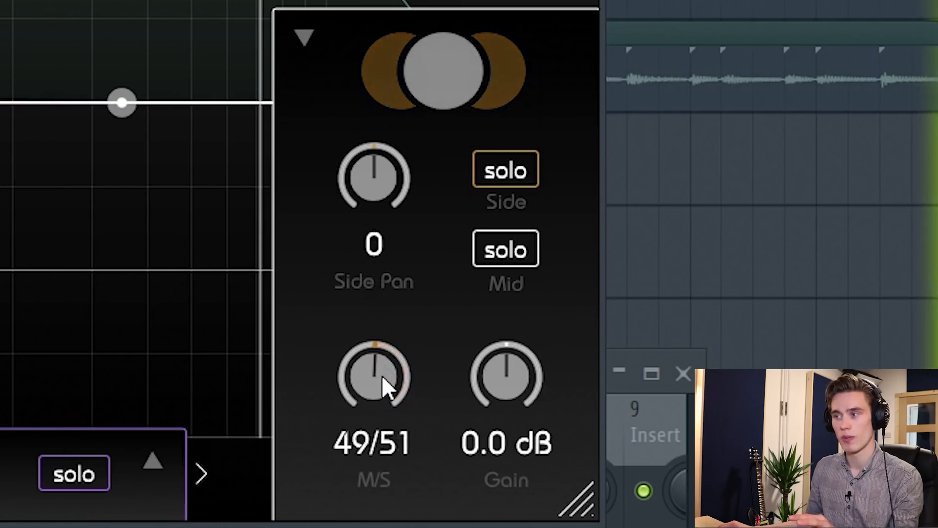
pyautogui.click(505, 170)
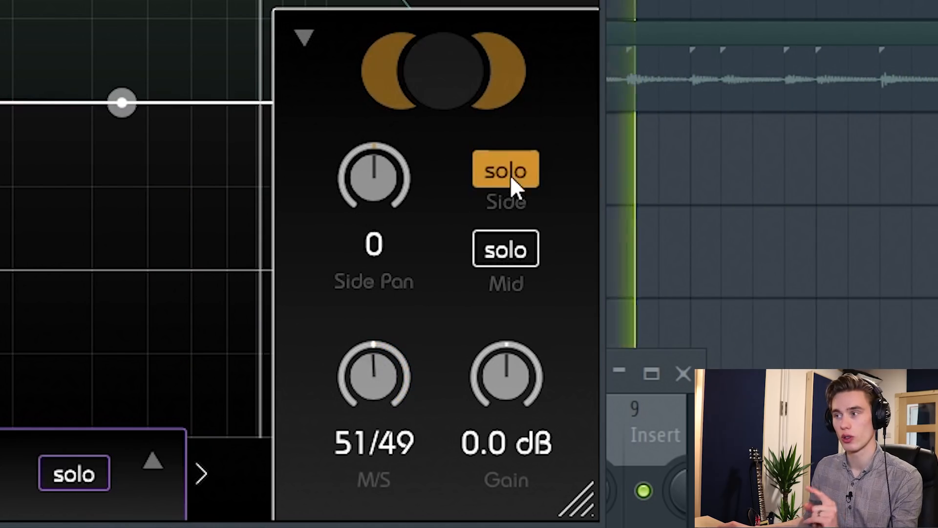
pyautogui.click(506, 248)
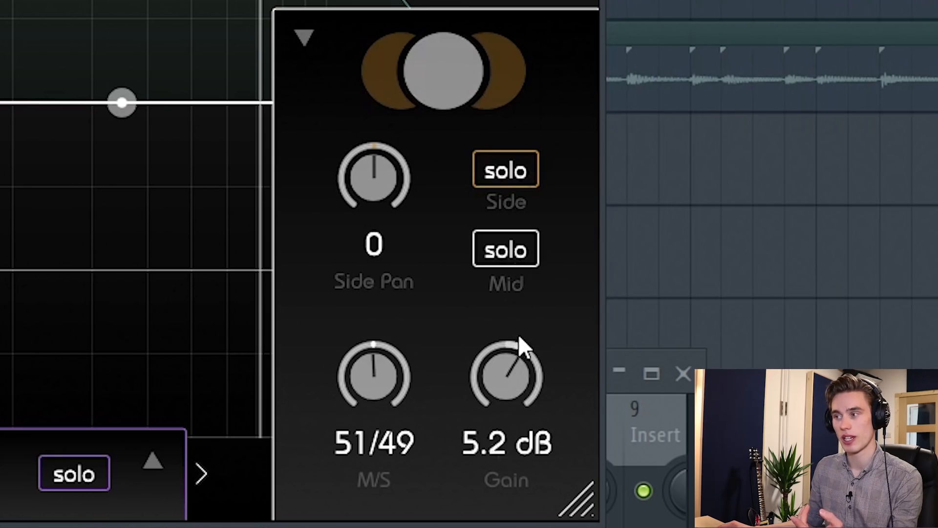
pyautogui.moveTo(521, 344); pyautogui.dragTo(506, 384)
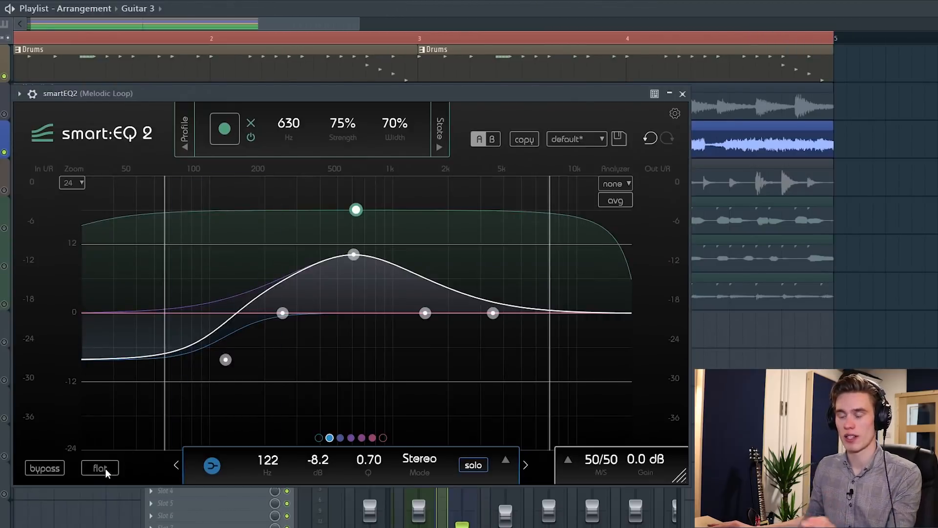
# Reset every band to 0 dB with the Flat button, restoring the default preset
pyautogui.click(99, 467)
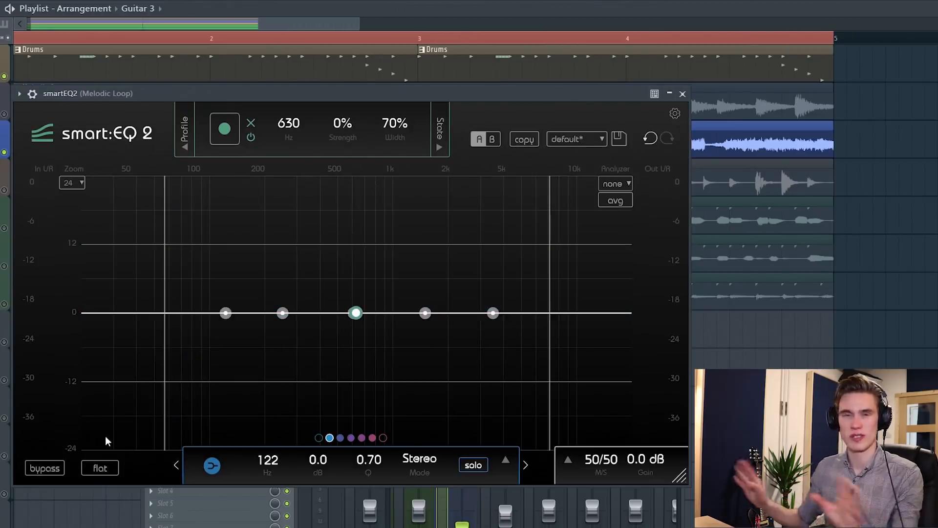
pyautogui.click(576, 138)
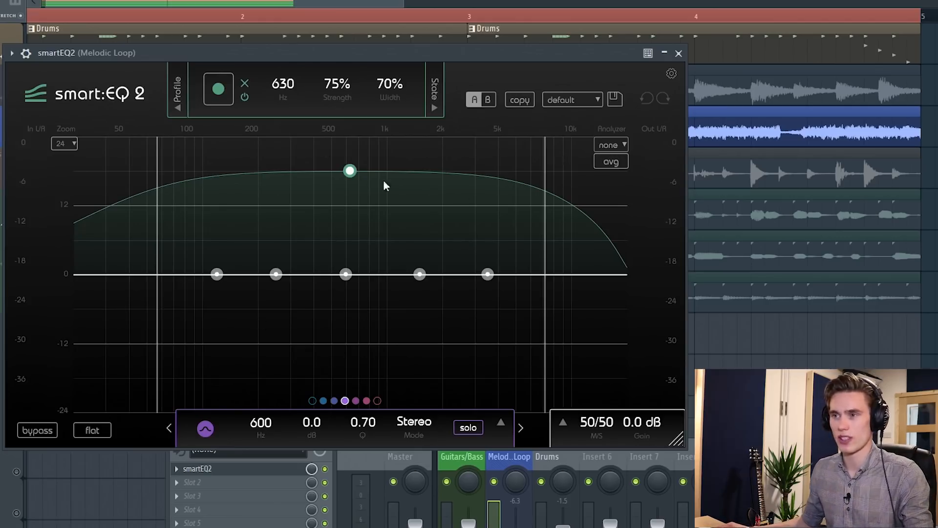
# Set the smart filter to 51% strength near 603 Hz and learn the loop's correction
pyautogui.moveTo(350, 170); pyautogui.dragTo(353, 133)
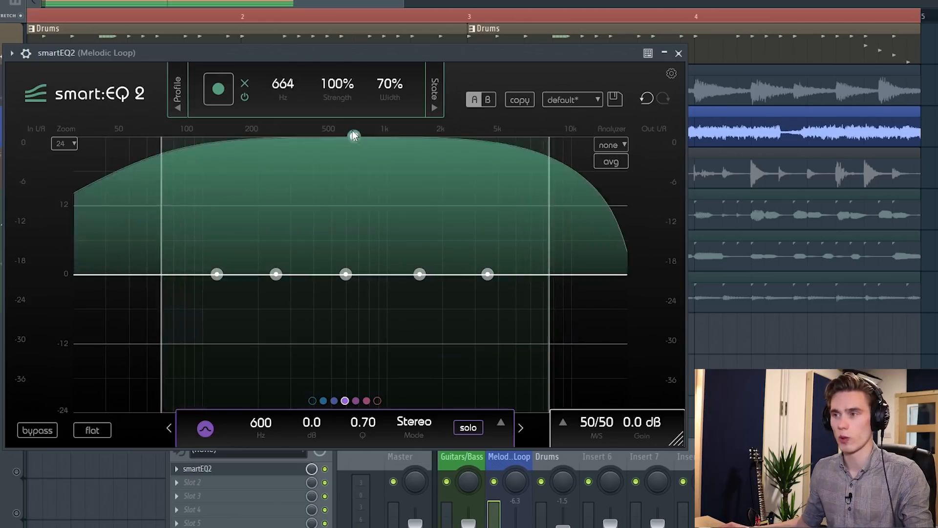
pyautogui.moveTo(353, 134); pyautogui.dragTo(344, 157)
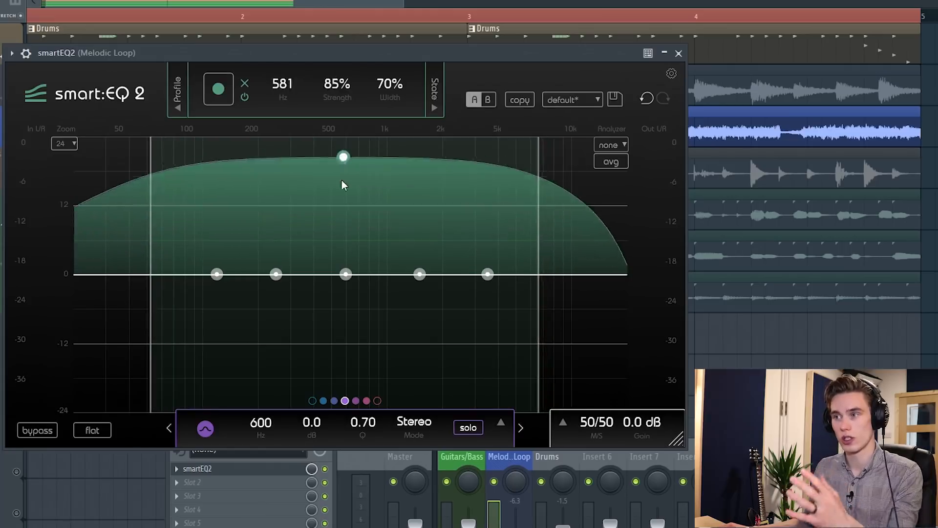
pyautogui.moveTo(344, 157); pyautogui.dragTo(354, 187)
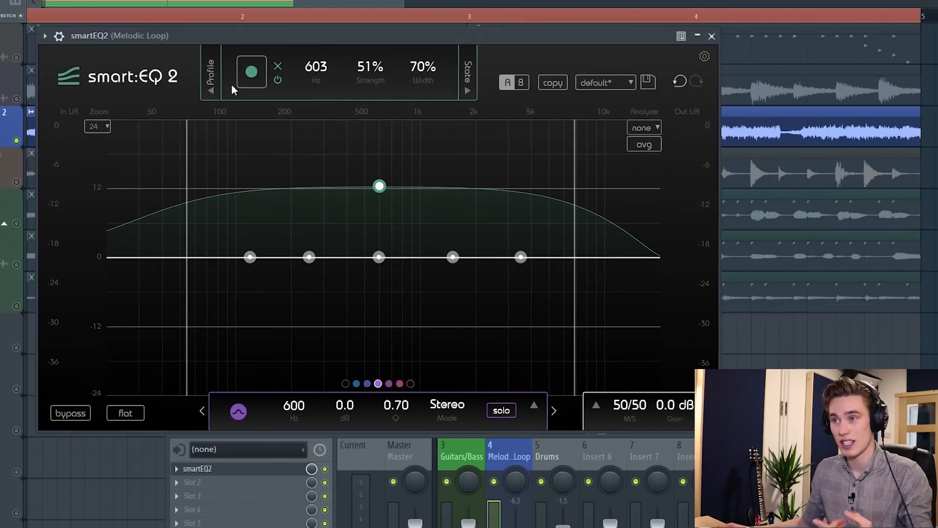
pyautogui.click(250, 72)
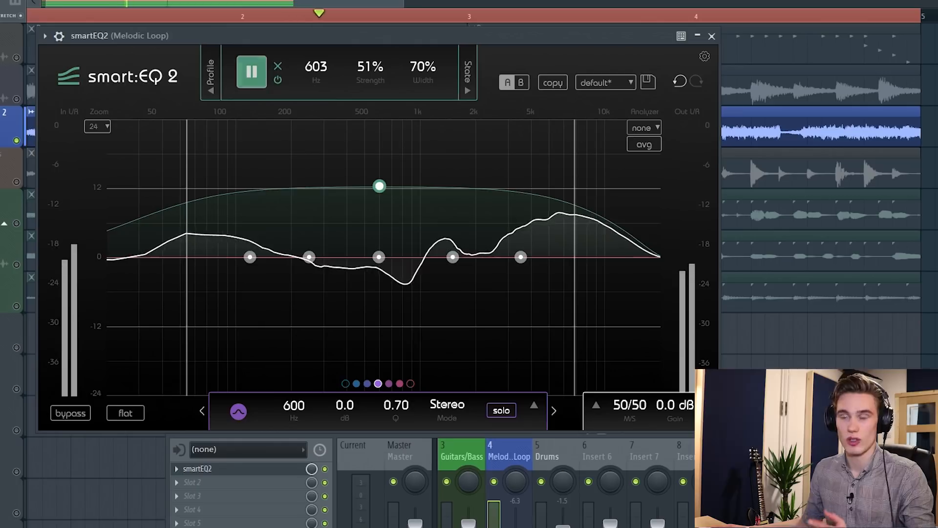
pyautogui.click(251, 71)
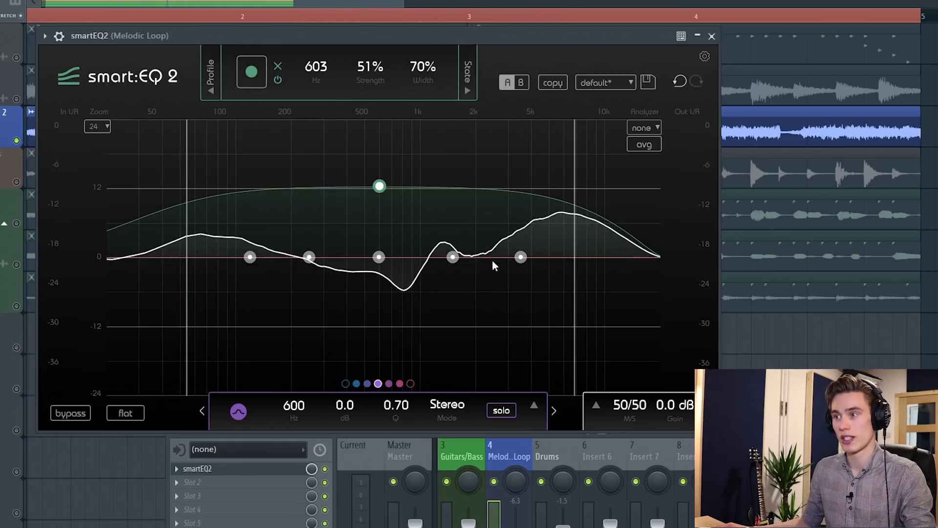
pyautogui.moveTo(491, 344)
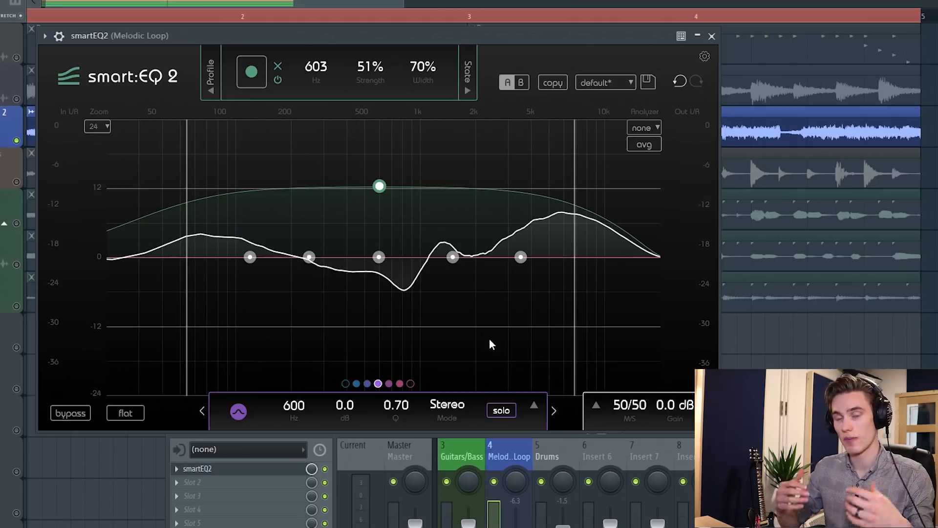
# Audition smart filter strengths and centre frequencies, narrowing it around 113 Hz
pyautogui.moveTo(379, 187); pyautogui.dragTo(371, 251)
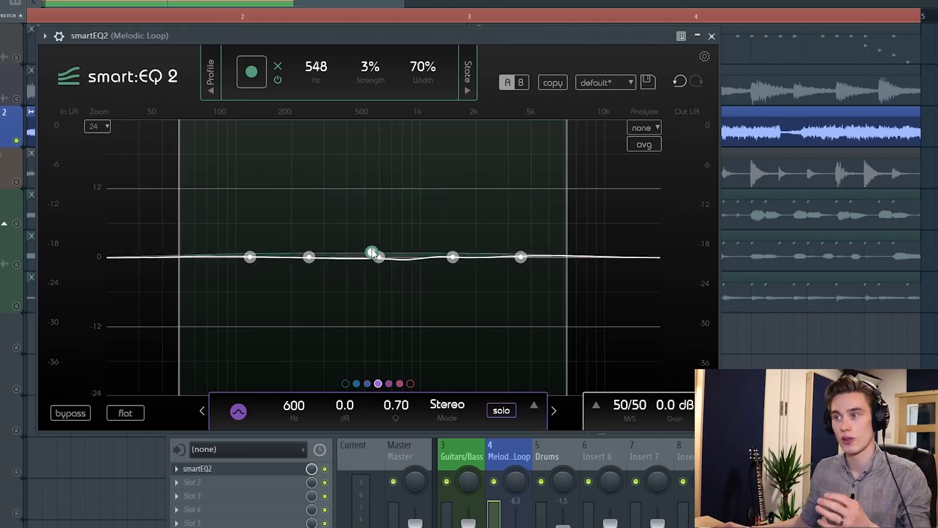
pyautogui.moveTo(371, 251); pyautogui.dragTo(371, 141)
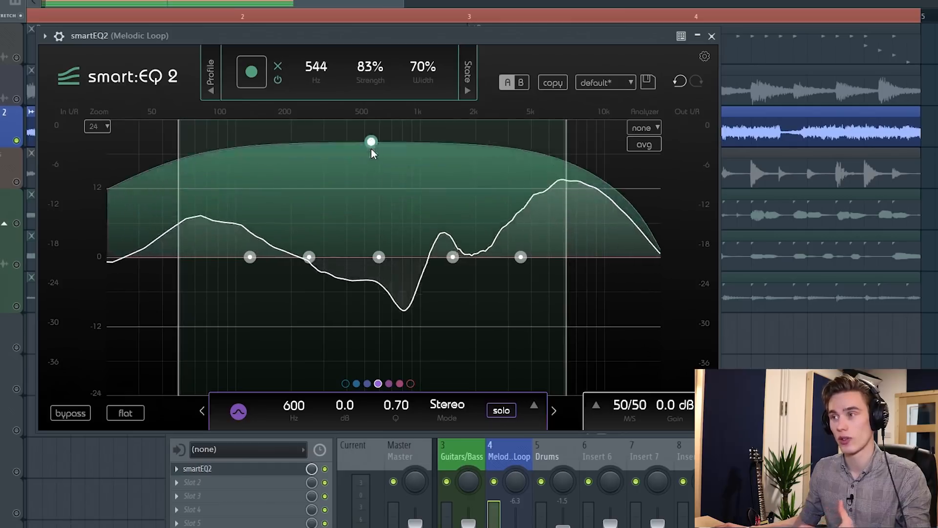
pyautogui.moveTo(371, 141); pyautogui.dragTo(374, 176)
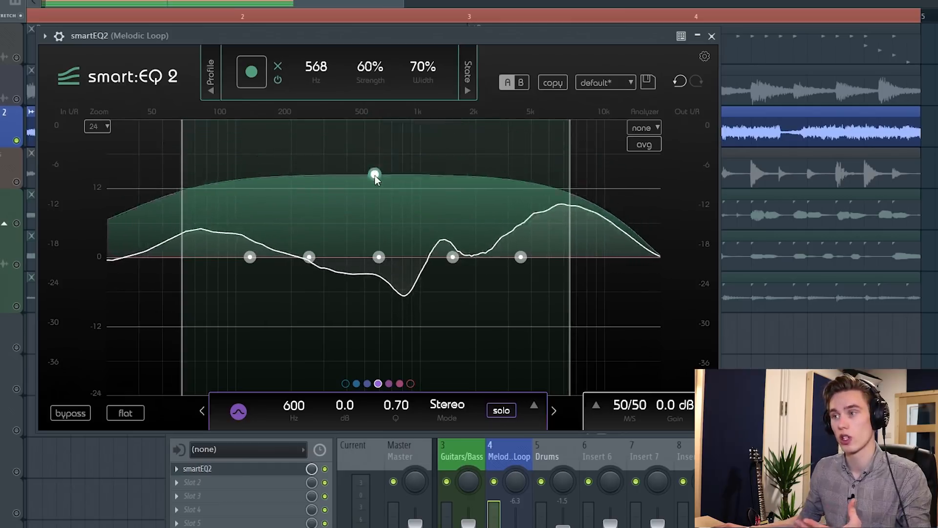
pyautogui.moveTo(374, 173); pyautogui.dragTo(388, 329)
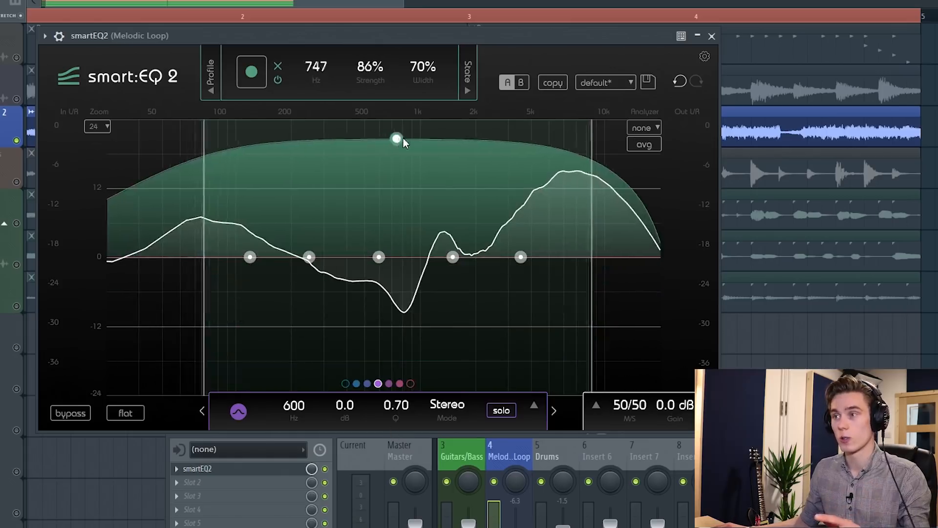
pyautogui.moveTo(396, 138); pyautogui.dragTo(416, 156)
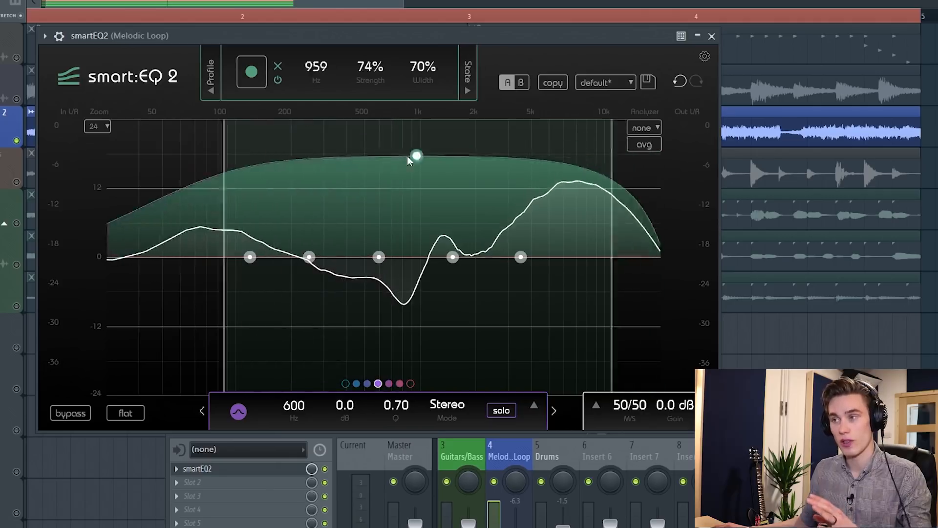
pyautogui.moveTo(417, 156); pyautogui.dragTo(362, 175)
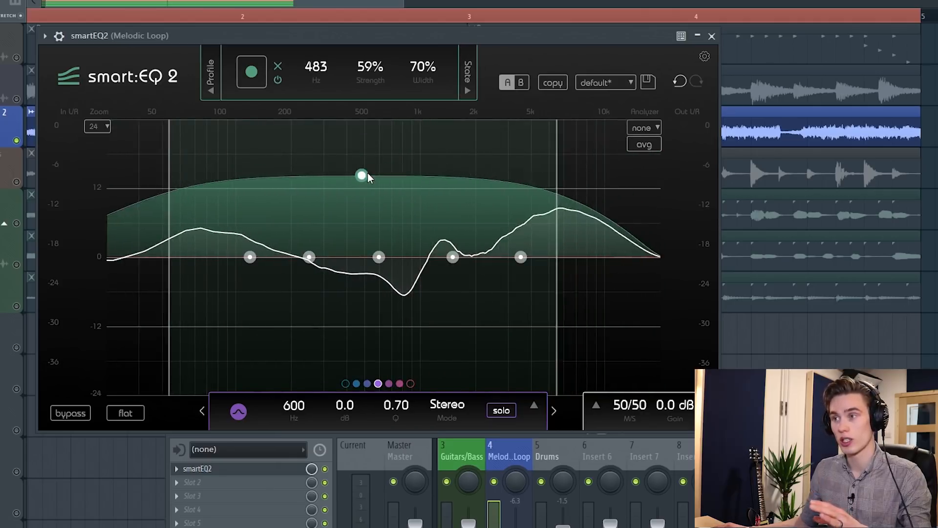
pyautogui.moveTo(362, 175); pyautogui.dragTo(245, 167)
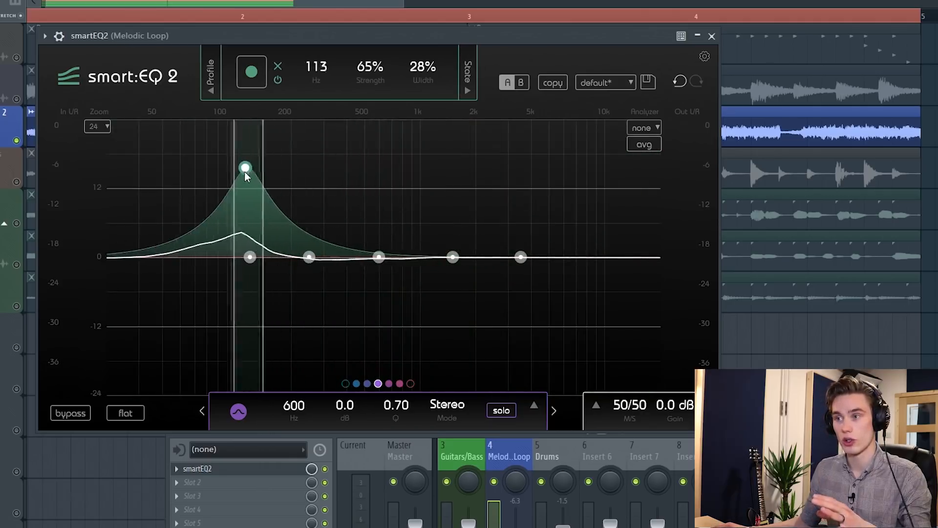
# Try inverted and weaker settings, then settle at 664 Hz, 74% strength, 78% width
pyautogui.moveTo(245, 166); pyautogui.dragTo(258, 340)
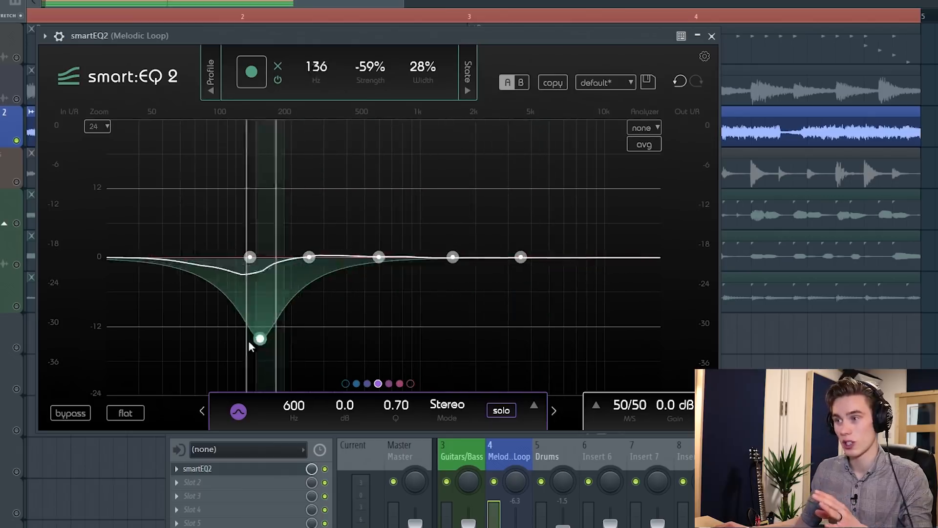
pyautogui.moveTo(258, 339); pyautogui.dragTo(370, 243)
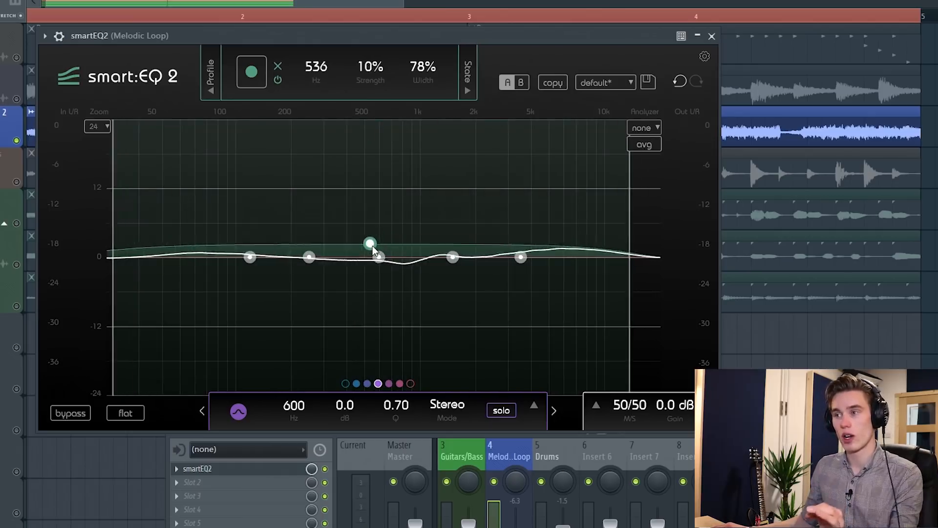
pyautogui.moveTo(370, 241); pyautogui.dragTo(370, 254)
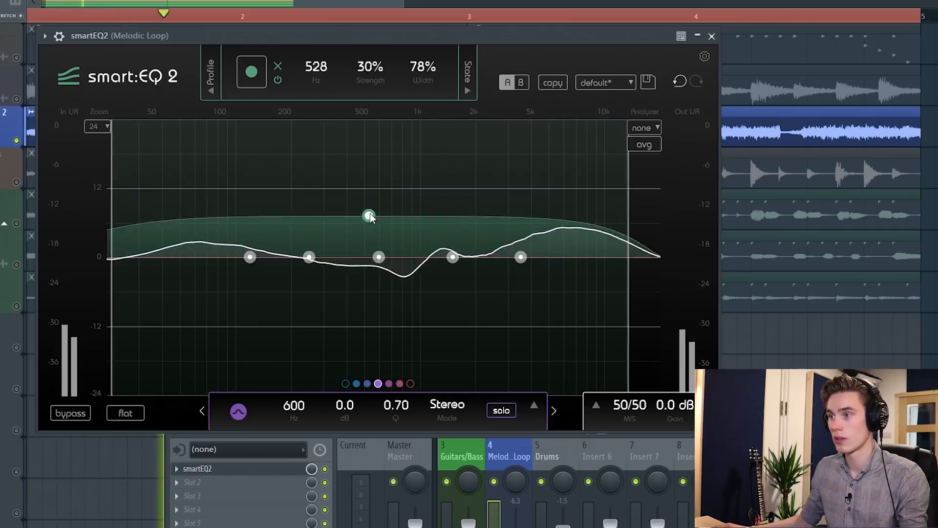
pyautogui.moveTo(368, 215); pyautogui.dragTo(376, 149)
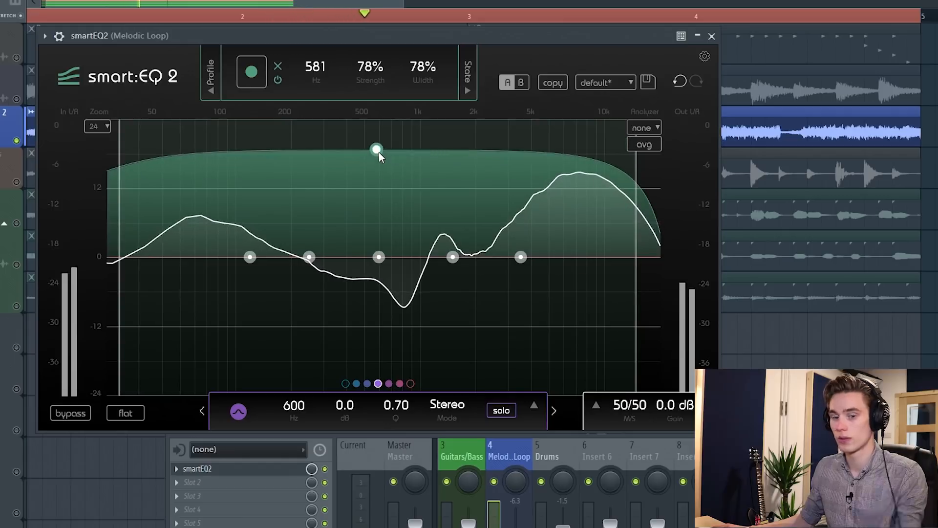
pyautogui.moveTo(377, 148); pyautogui.dragTo(383, 349)
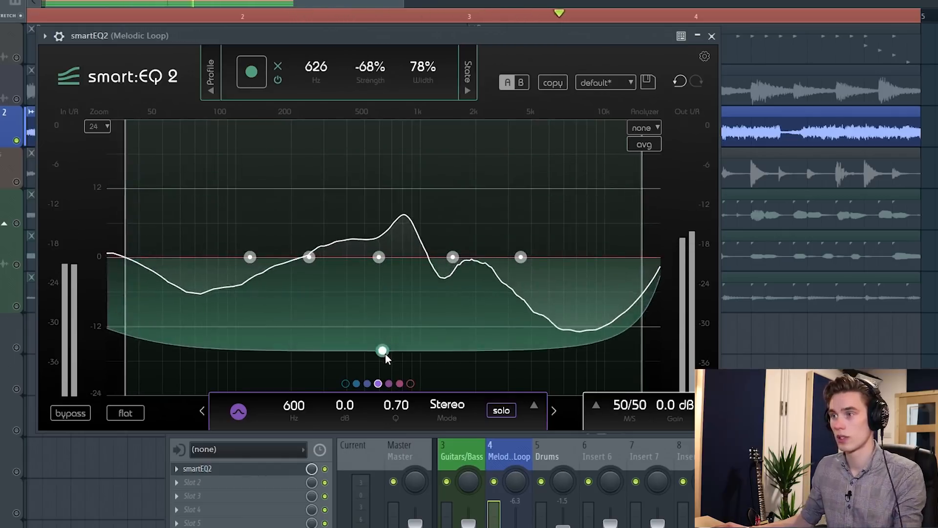
pyautogui.moveTo(382, 350); pyautogui.dragTo(387, 272)
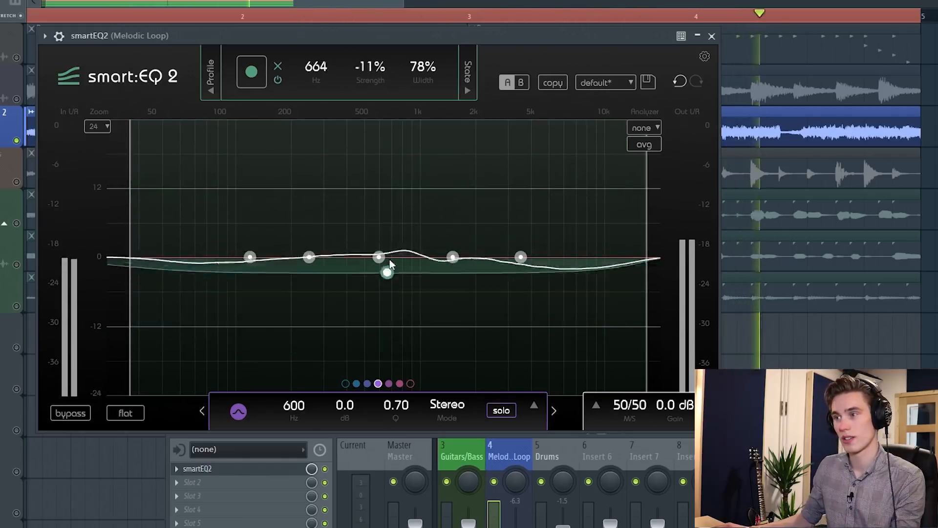
pyautogui.moveTo(387, 272); pyautogui.dragTo(387, 154)
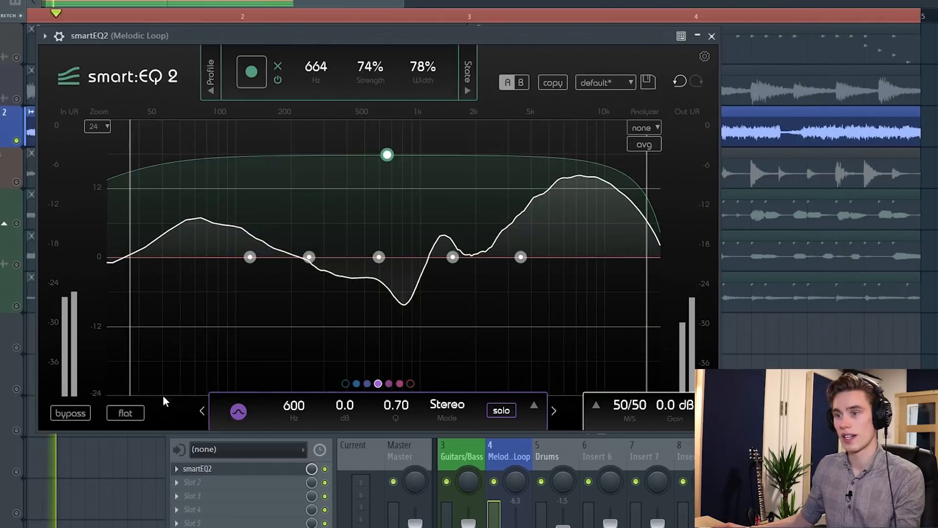
# Bypass smart:EQ 2 for a before-and-after comparison, then re-enable its processing
pyautogui.click(69, 413)
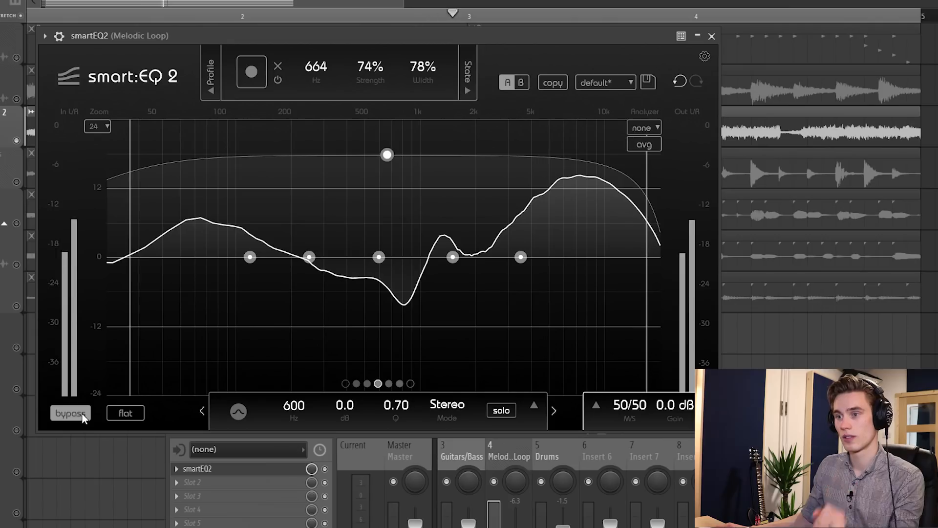
pyautogui.click(251, 72)
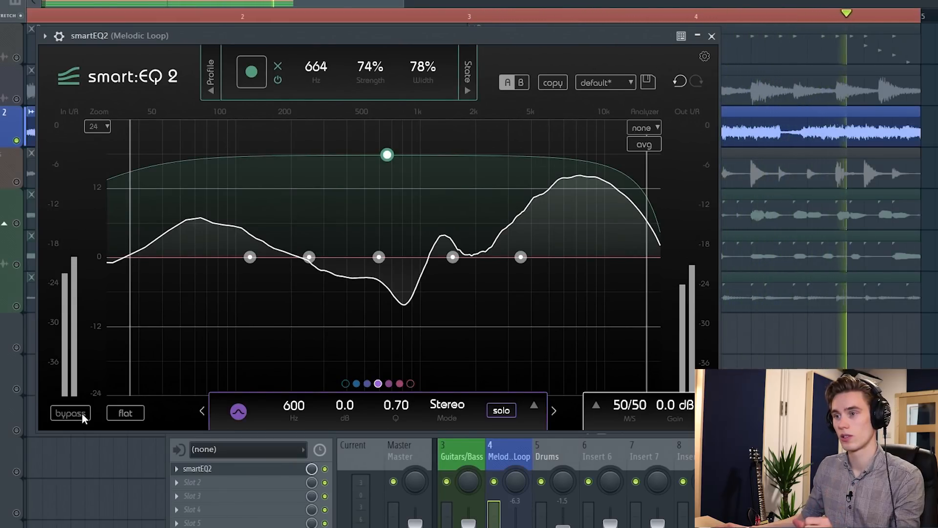
pyautogui.click(70, 413)
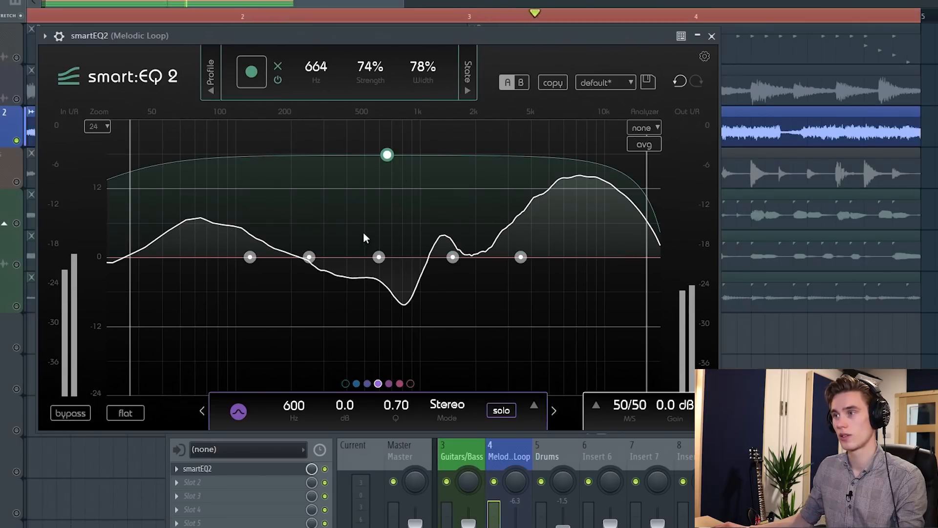
# Narrow the smart filter to 469 Hz, 74% strength and 63% width
pyautogui.moveTo(387, 155); pyautogui.dragTo(379, 190)
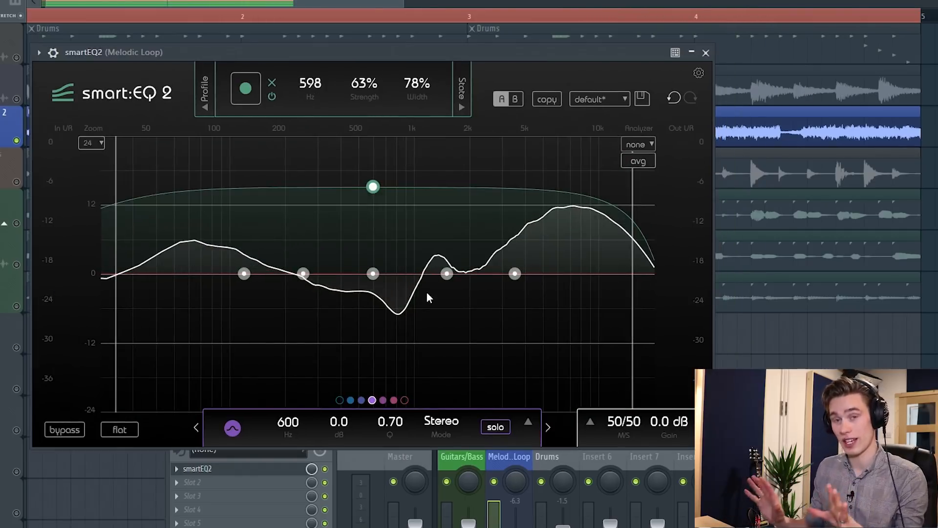
pyautogui.moveTo(560, 305)
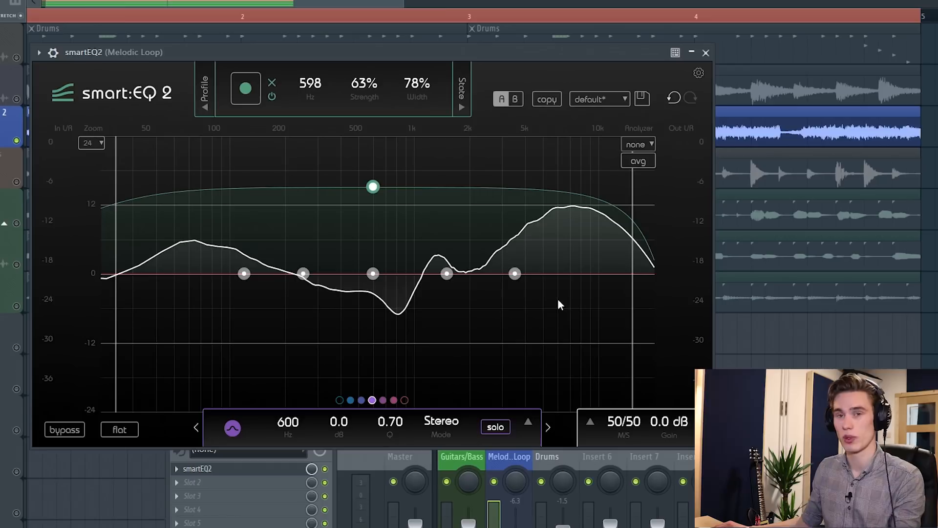
pyautogui.moveTo(373, 187); pyautogui.dragTo(370, 183)
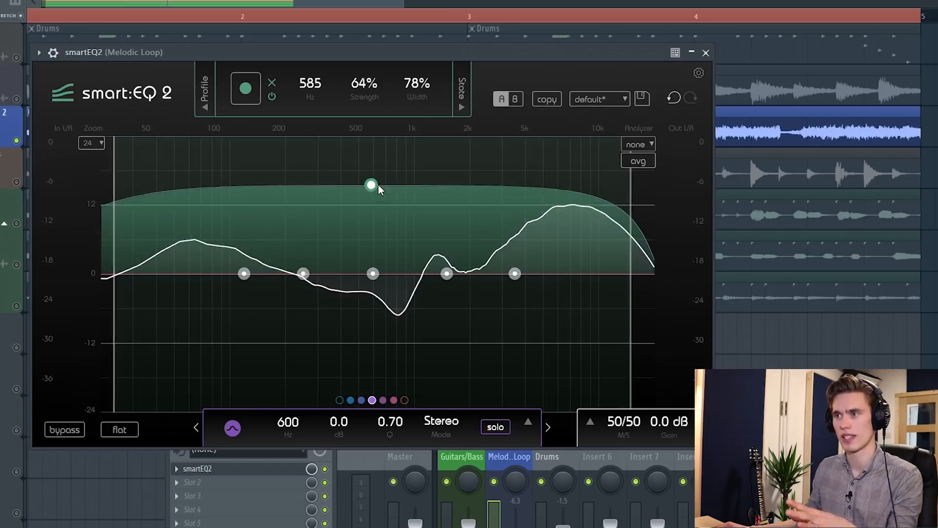
pyautogui.moveTo(371, 184); pyautogui.dragTo(346, 178)
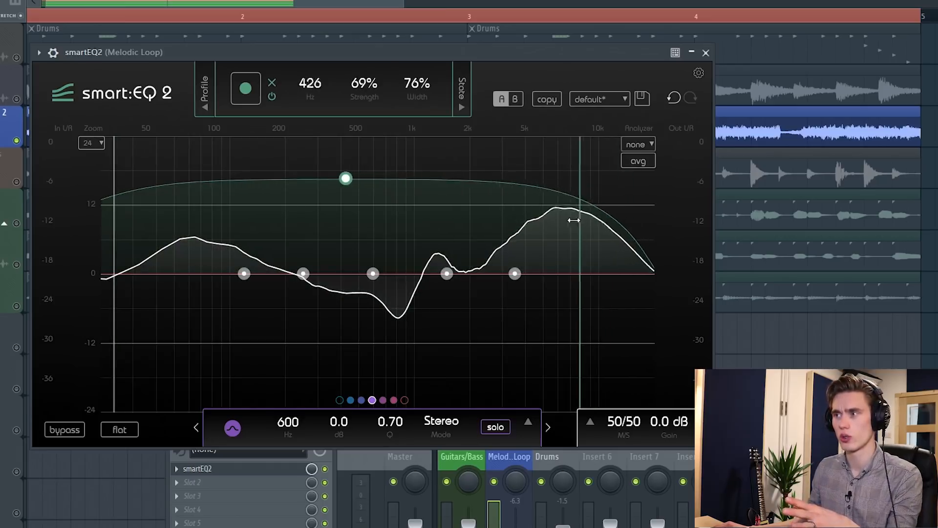
pyautogui.moveTo(345, 178); pyautogui.dragTo(292, 178)
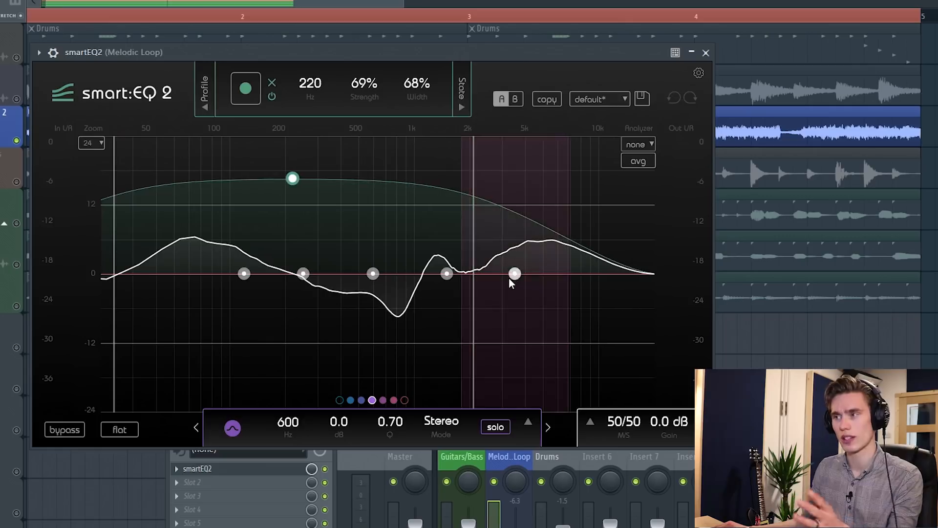
# Cut highs above about 3 kHz and the low band near 71 Hz to -3.3 dB
pyautogui.moveTo(515, 273); pyautogui.dragTo(506, 344)
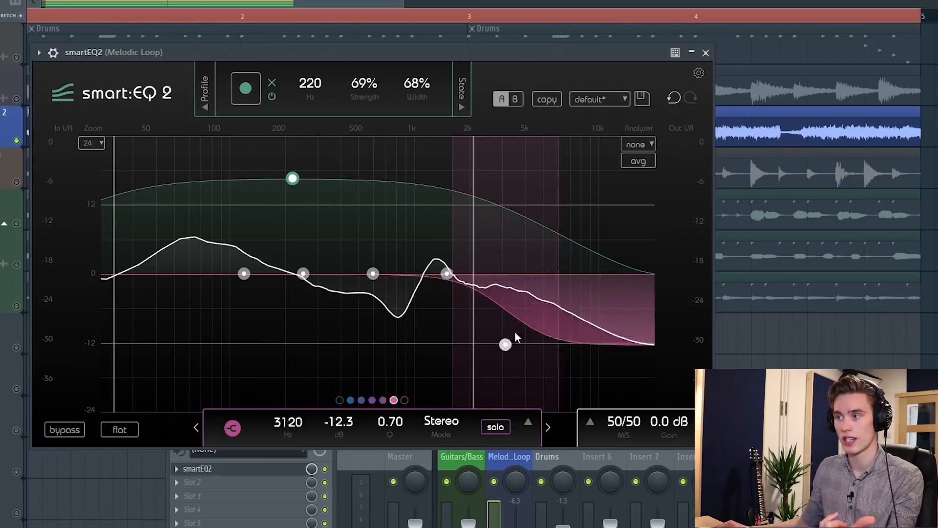
pyautogui.moveTo(506, 344); pyautogui.dragTo(511, 322)
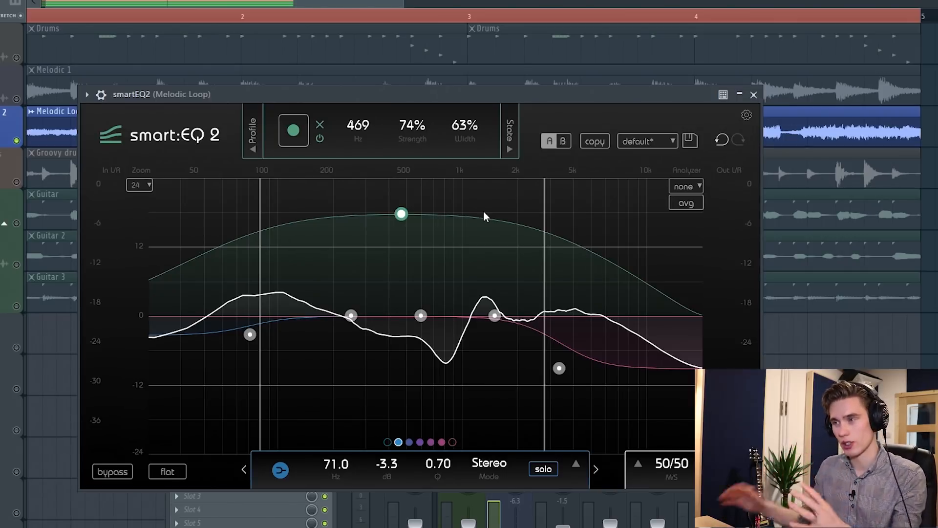
pyautogui.moveTo(495, 212)
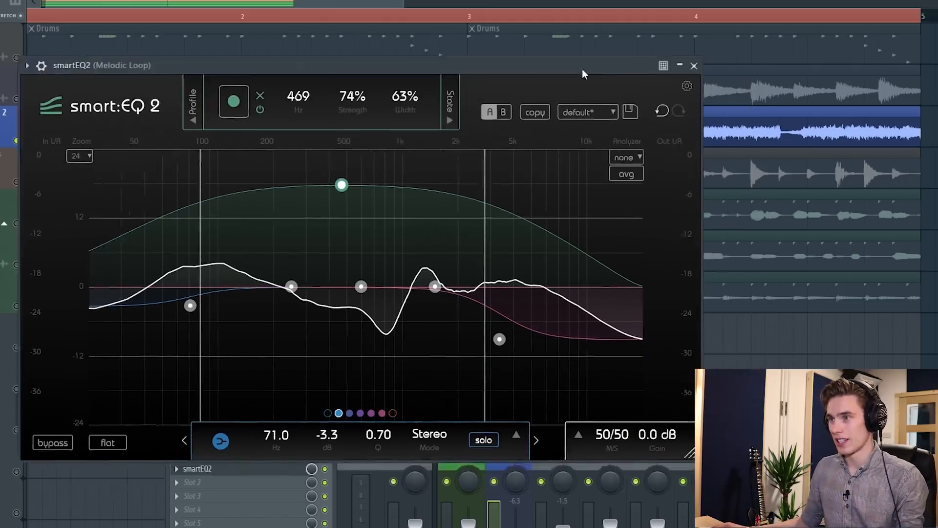
pyautogui.click(694, 65)
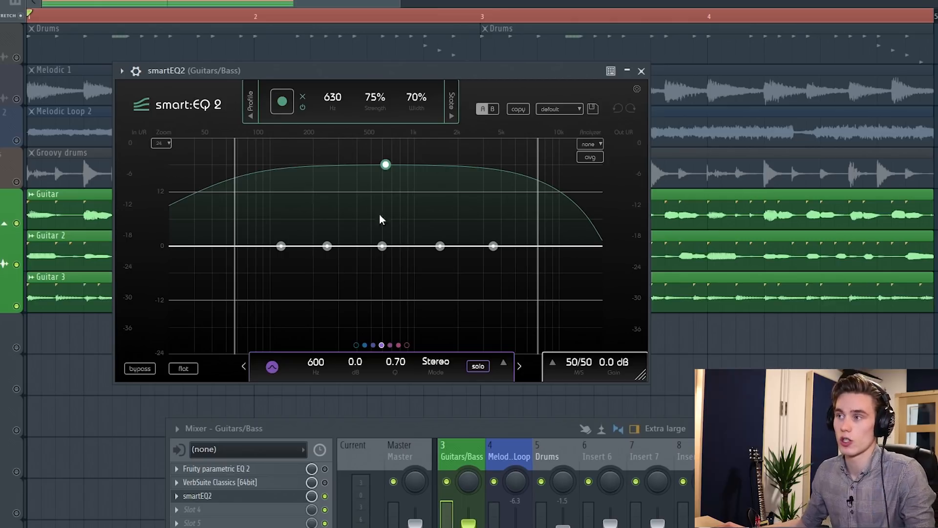
pyautogui.moveTo(251, 116)
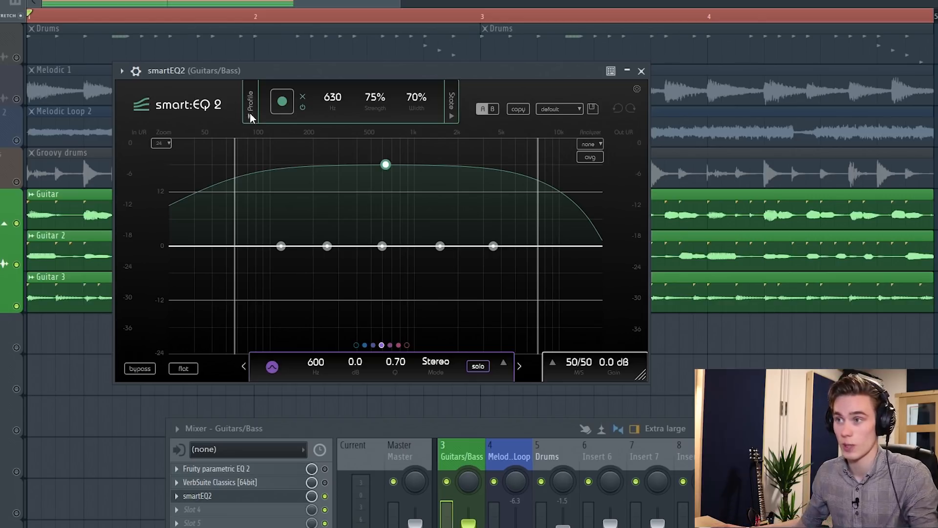
# Load the E-Guitar factory profile on the Guitars/Bass smart:EQ 2 and start learning the guitar audio
pyautogui.click(248, 105)
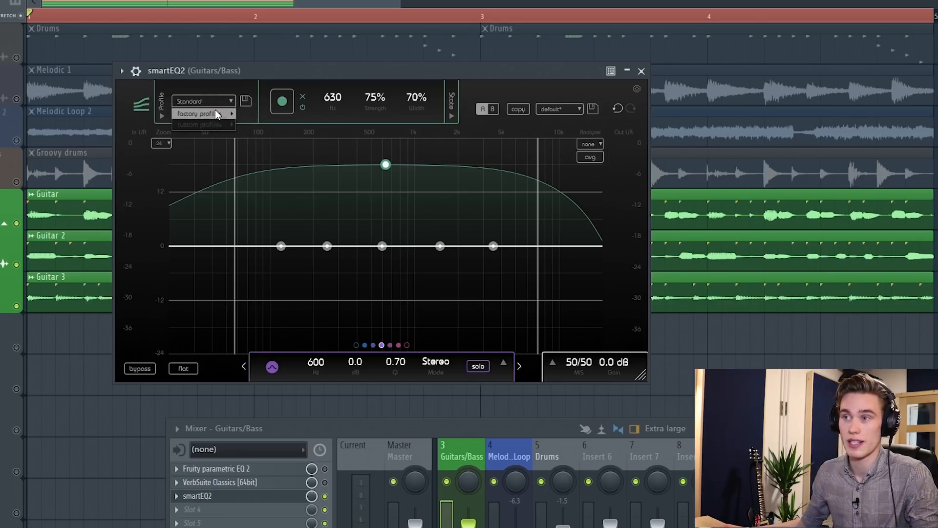
pyautogui.click(200, 114)
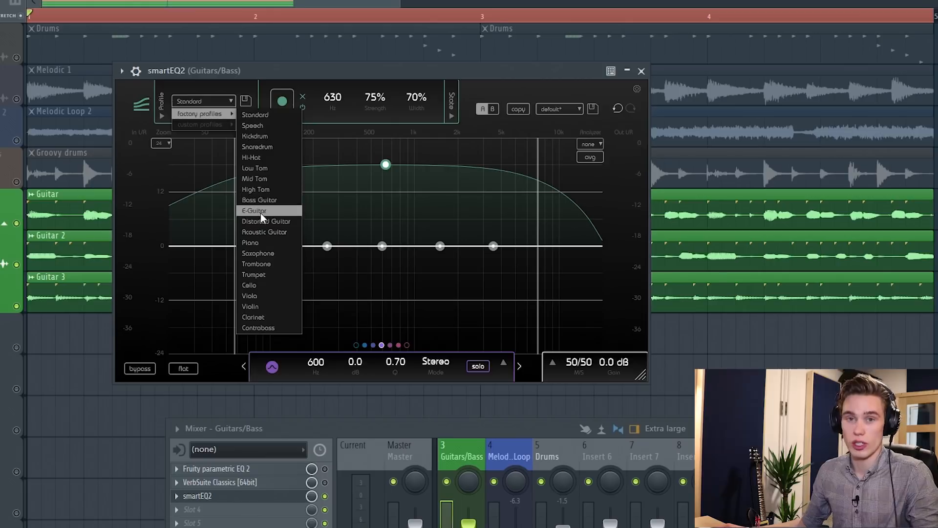
pyautogui.click(253, 210)
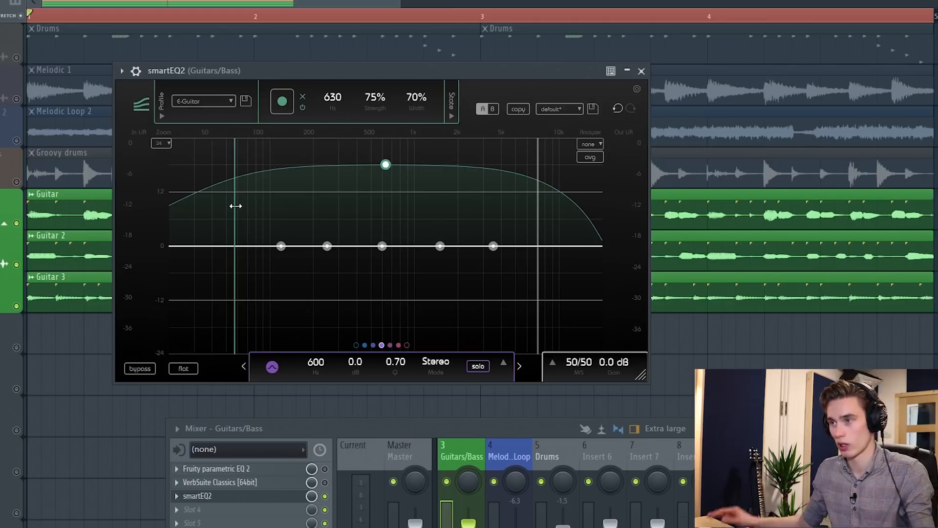
pyautogui.click(282, 100)
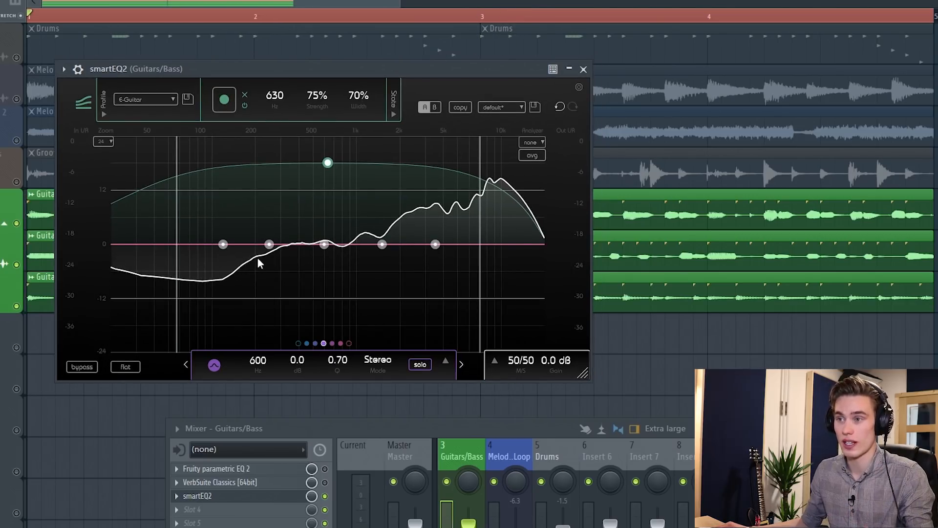
pyautogui.moveTo(367, 191)
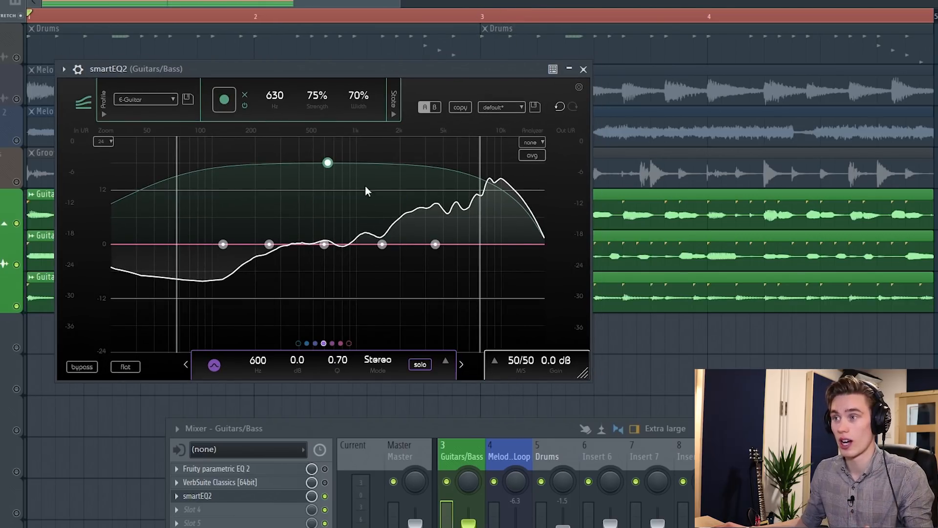
# Lower the guitar smart filter to 53% strength around 669 Hz
pyautogui.moveTo(327, 161); pyautogui.dragTo(332, 186)
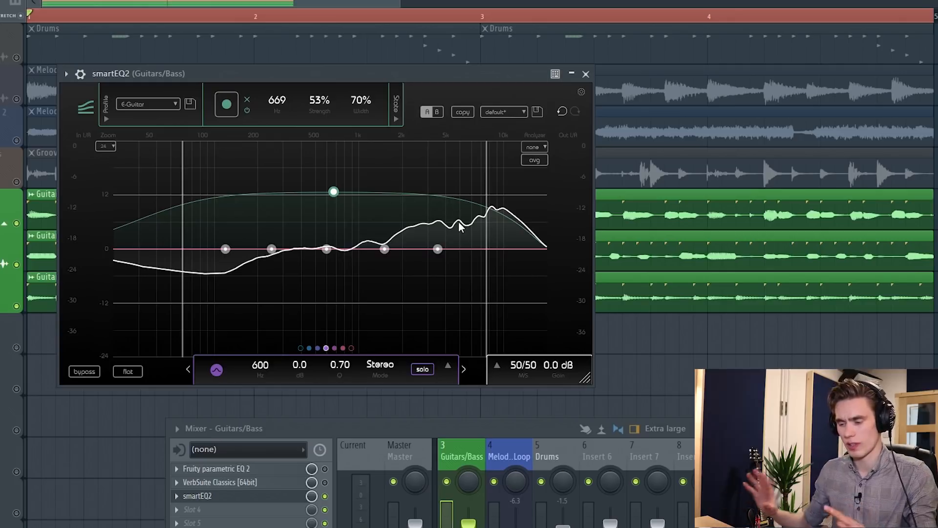
pyautogui.moveTo(442, 245)
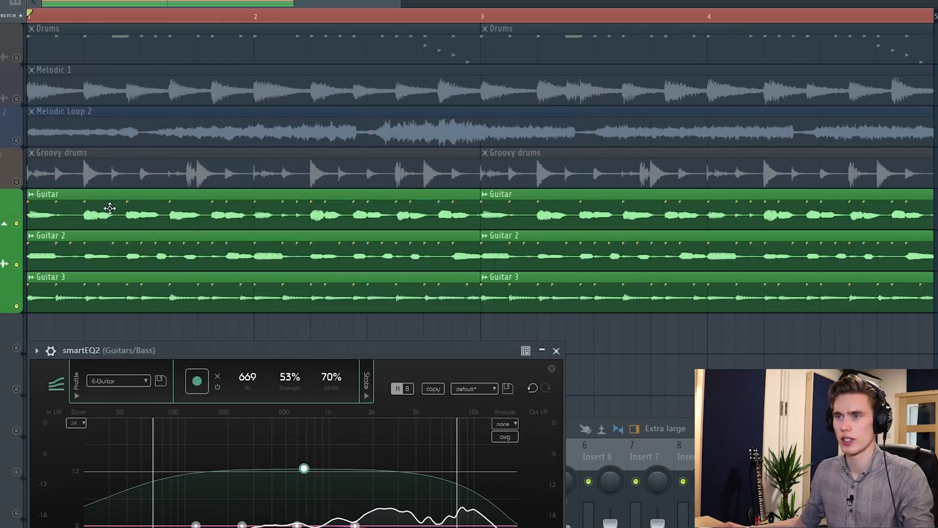
# Cut the guitar highs 5.5 dB at 3314 Hz, set smart filter strength 75%, and show state slots
pyautogui.click(110, 209)
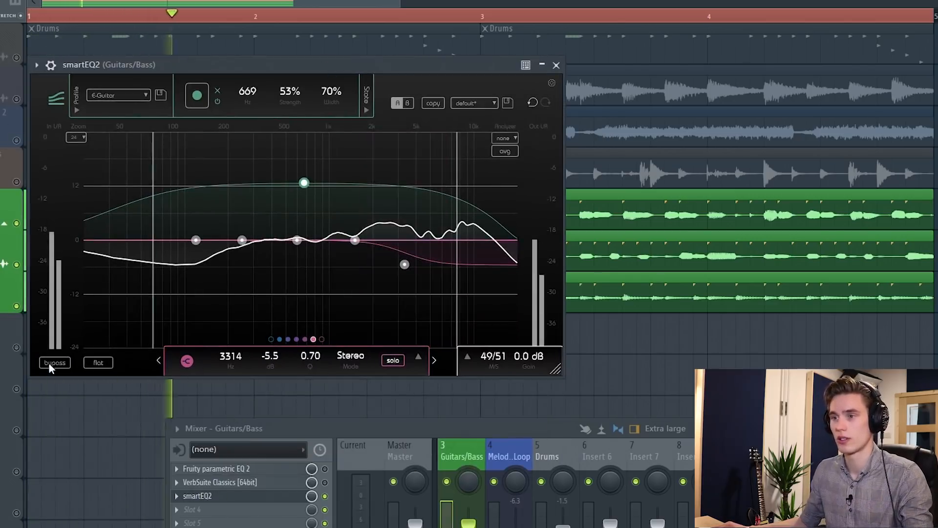
pyautogui.moveTo(303, 182); pyautogui.dragTo(305, 160)
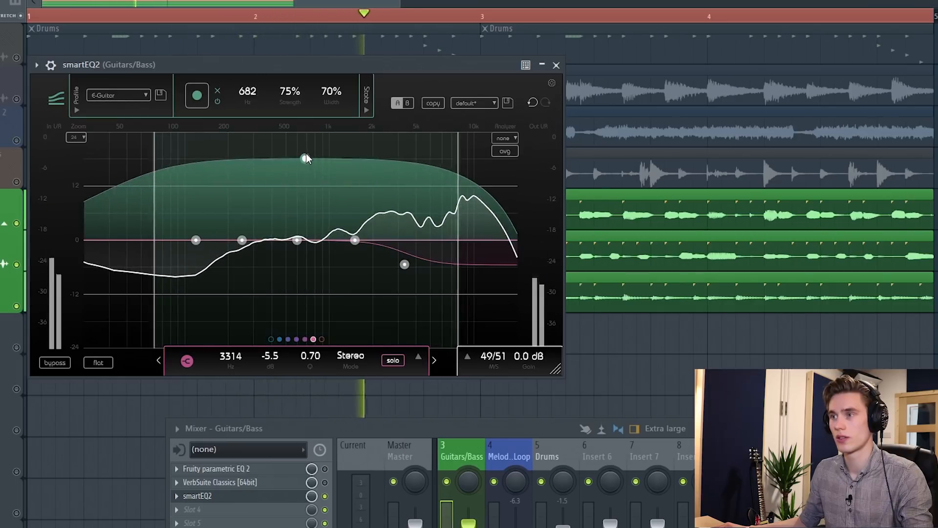
pyautogui.click(54, 363)
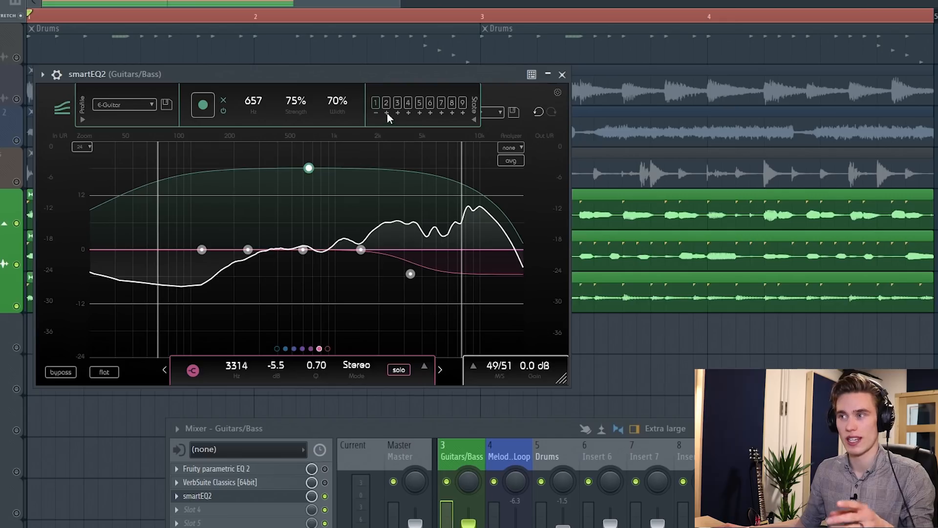
pyautogui.moveTo(359, 210)
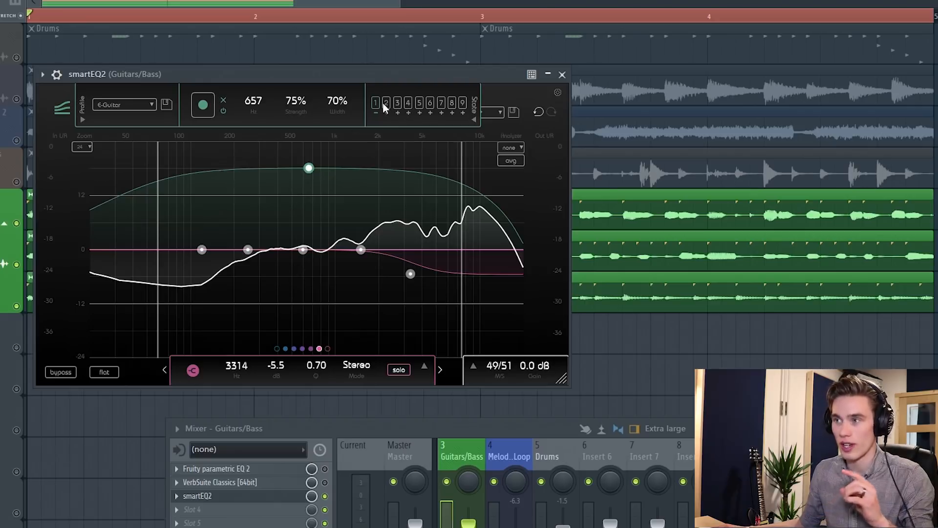
pyautogui.moveTo(383, 147)
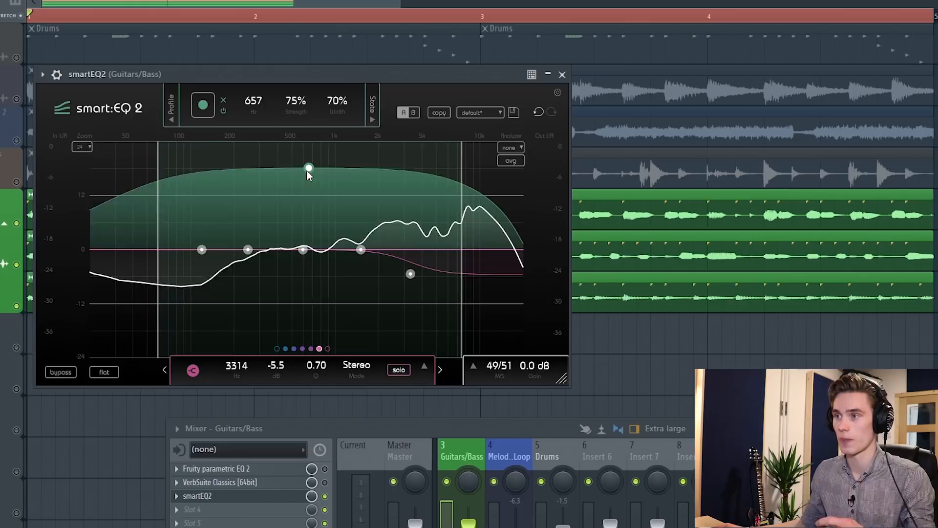
pyautogui.moveTo(309, 168); pyautogui.dragTo(310, 172)
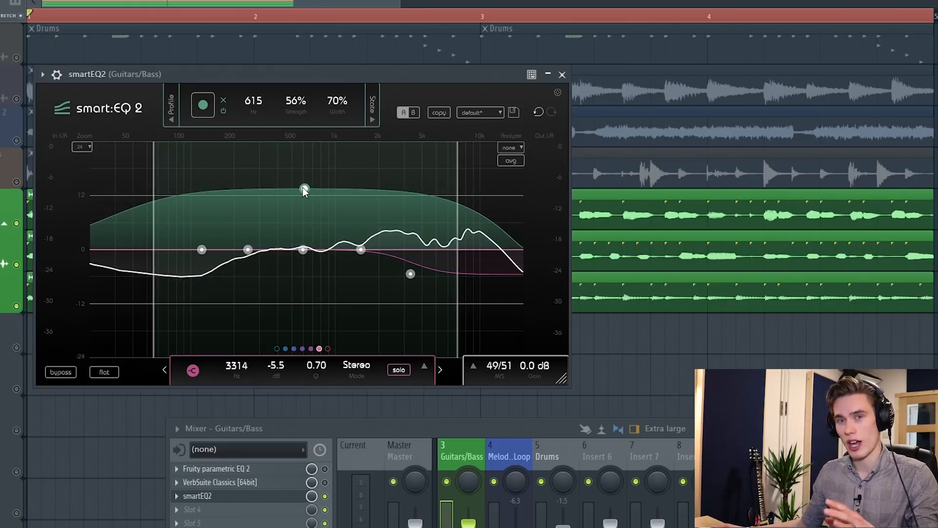
pyautogui.moveTo(305, 189)
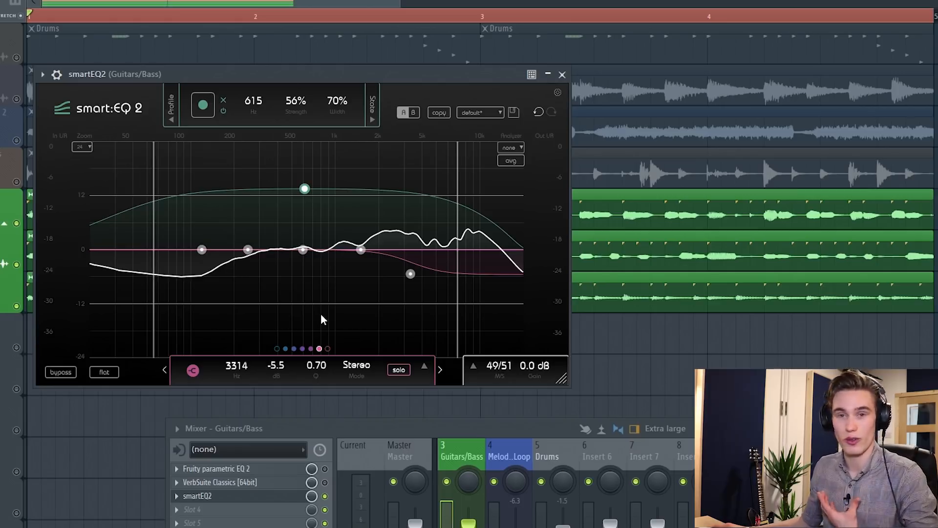
pyautogui.moveTo(343, 84)
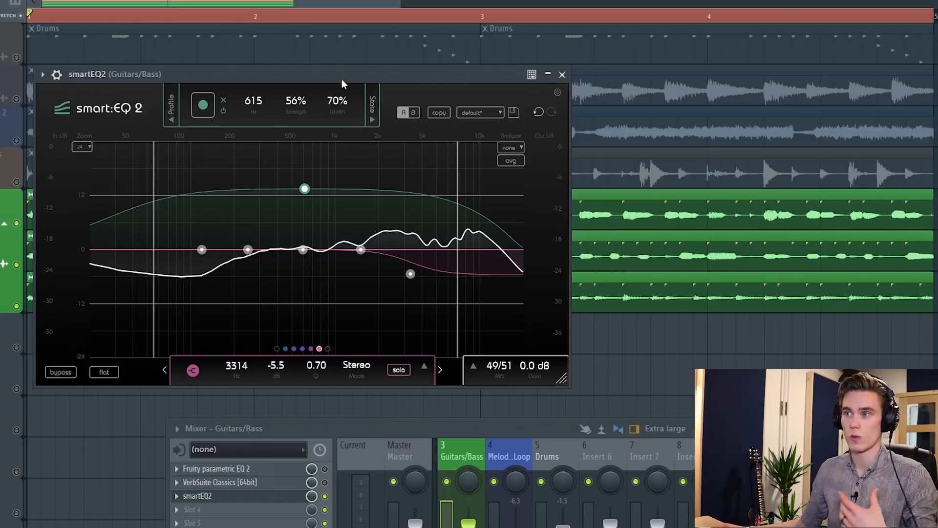
pyautogui.click(562, 74)
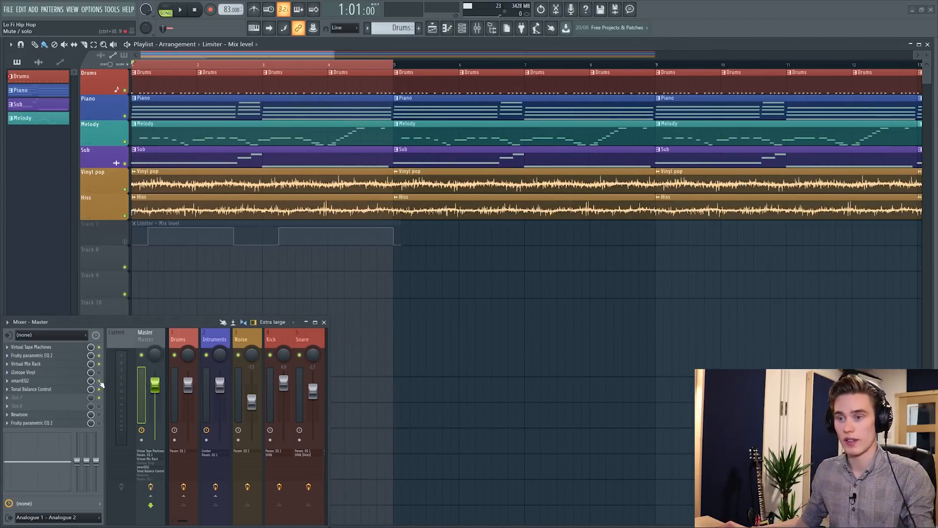
# Open the smart:EQ 2 plugin from the Master mixer insert slot
pyautogui.click(31, 389)
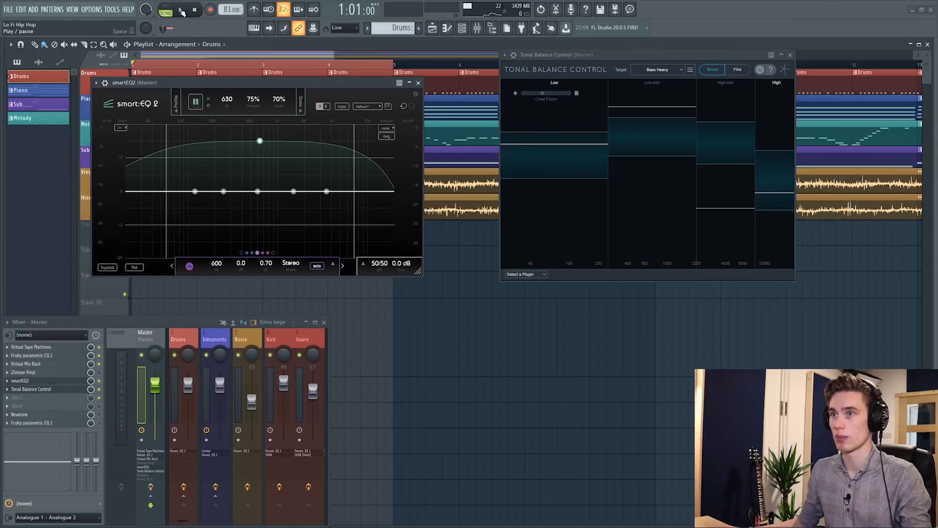
# Play the song while nudging the Master smart filter strength up, then down to 5%
pyautogui.click(181, 9)
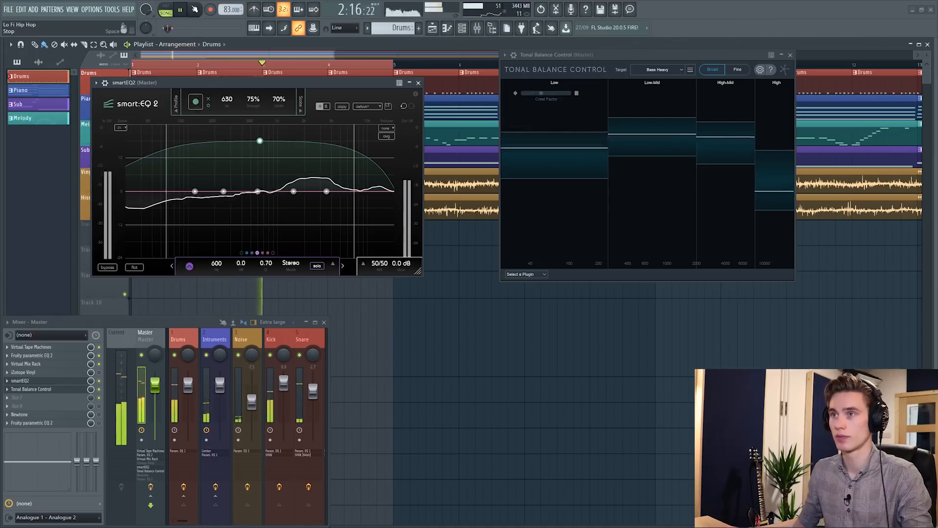
pyautogui.moveTo(260, 141); pyautogui.dragTo(259, 137)
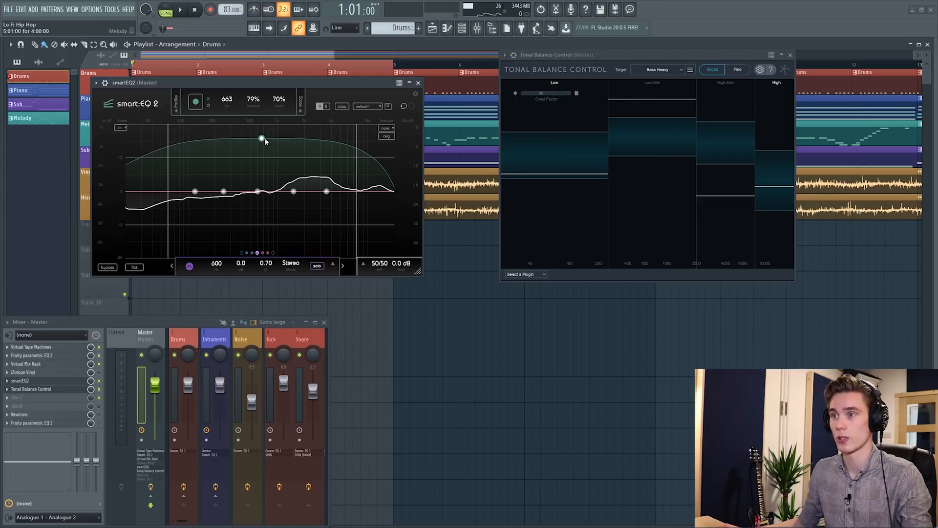
pyautogui.moveTo(261, 139); pyautogui.dragTo(261, 150)
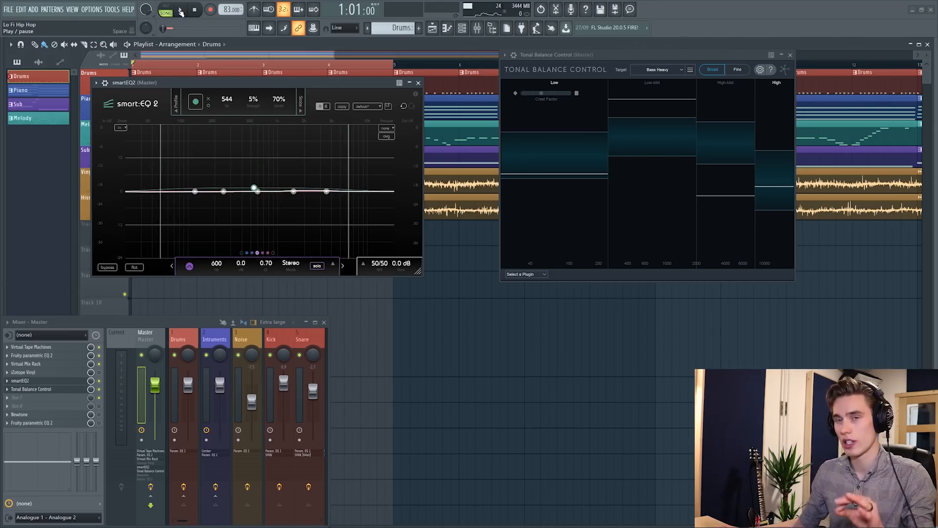
pyautogui.click(180, 10)
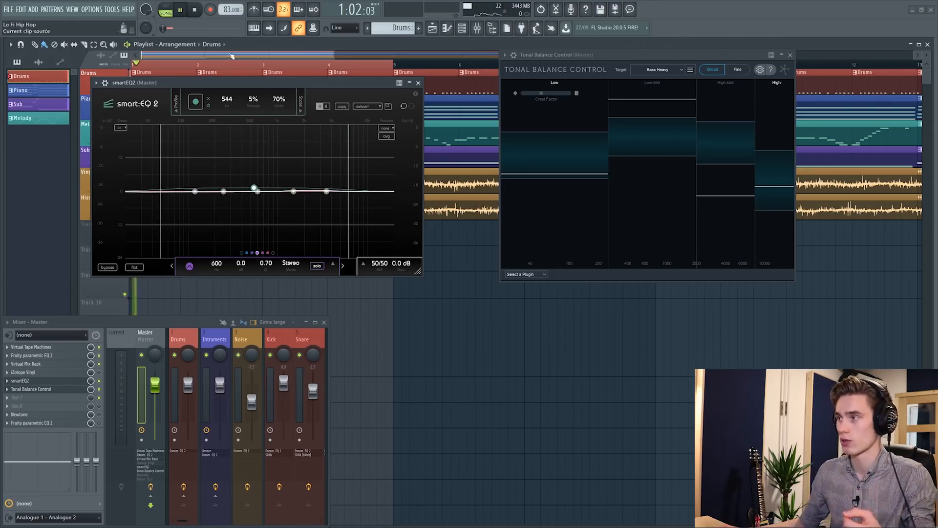
pyautogui.moveTo(255, 190); pyautogui.dragTo(254, 219)
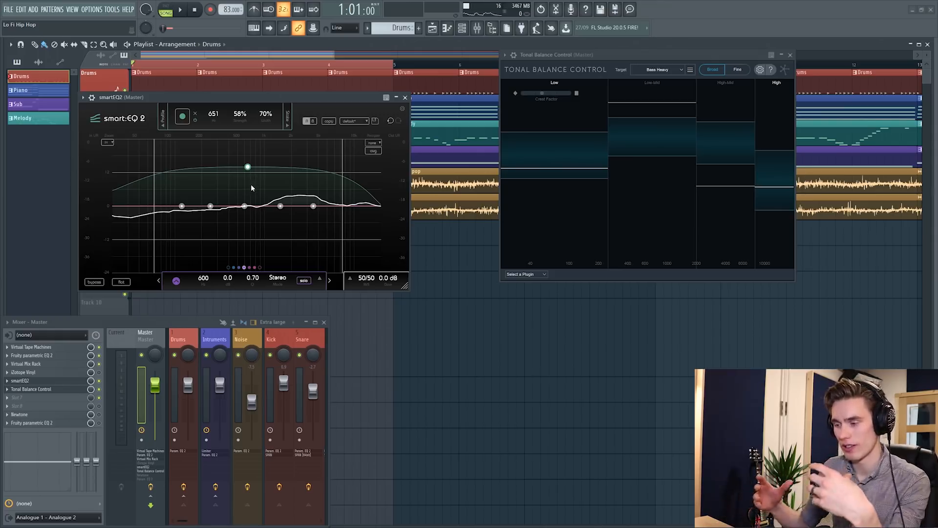
pyautogui.moveTo(47, 224)
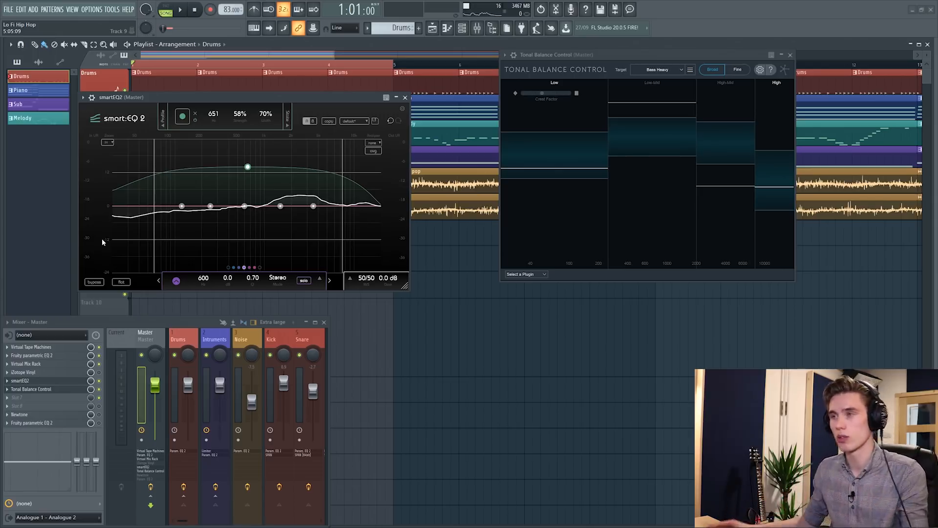
# Set the analyzer to display both input and output signals
pyautogui.click(373, 142)
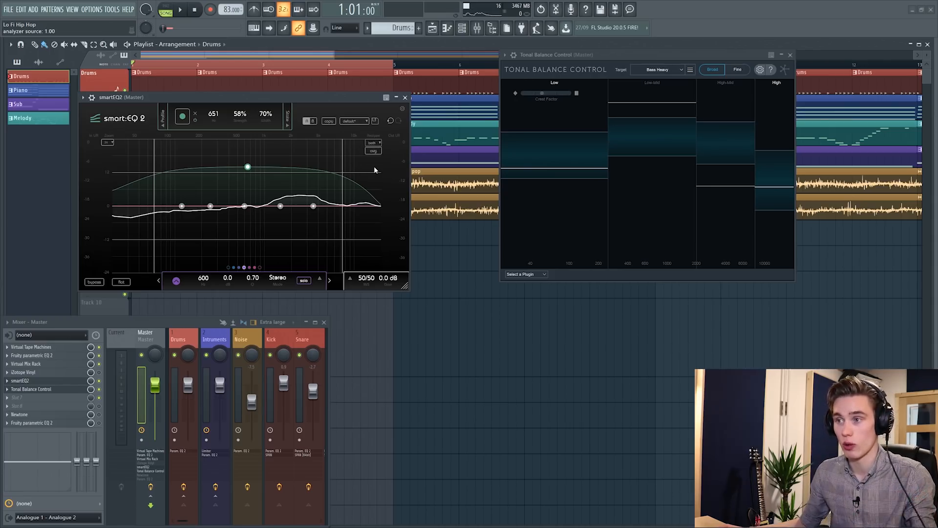
pyautogui.click(180, 10)
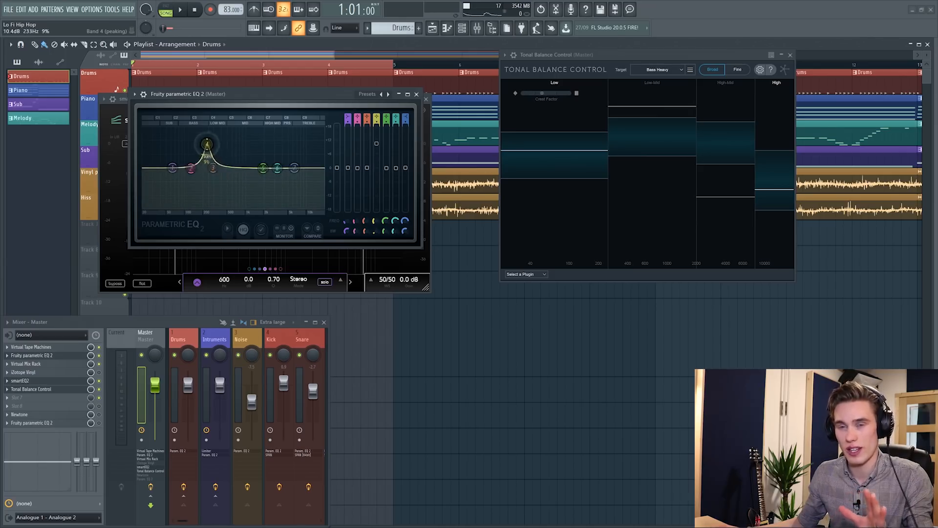
# Pull Fruity Parametric EQ 2 band 4 back down to roughly 0 dB
pyautogui.moveTo(206, 144); pyautogui.dragTo(230, 168)
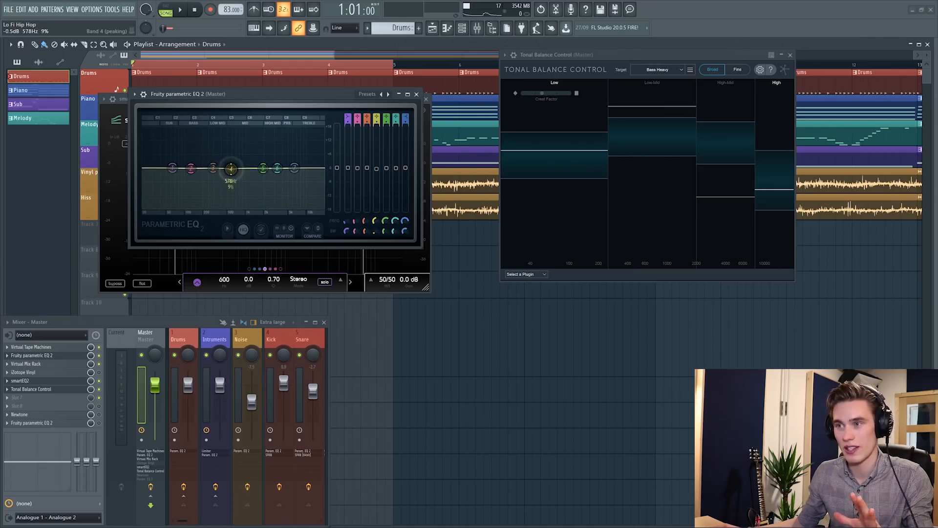
pyautogui.moveTo(231, 168); pyautogui.dragTo(235, 169)
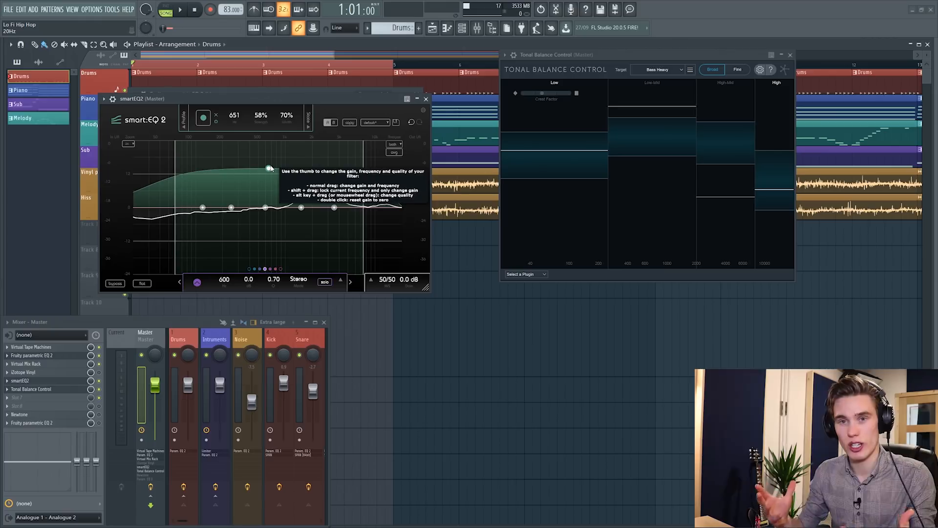
# Set the Master smart filter to 78% width and 67% strength near 688 Hz, then play
pyautogui.moveTo(268, 168); pyautogui.dragTo(268, 168)
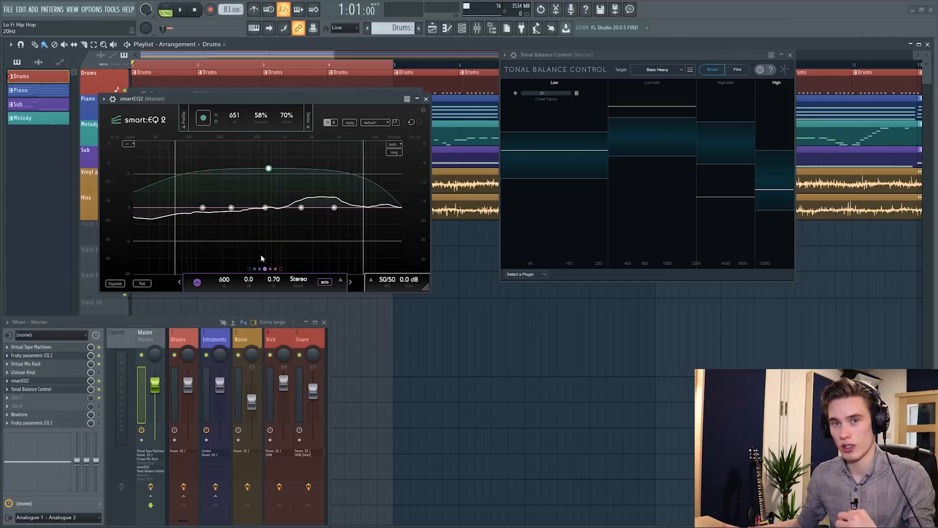
pyautogui.moveTo(337, 213)
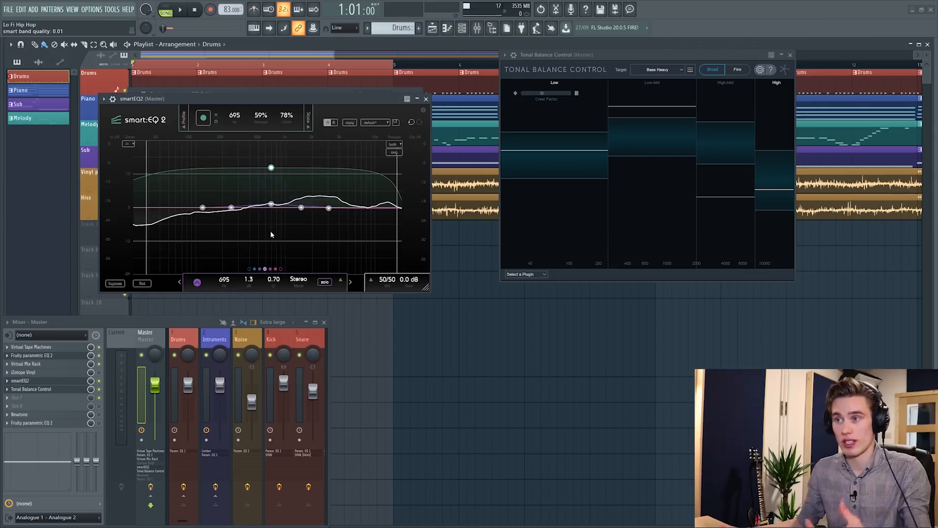
pyautogui.moveTo(270, 167); pyautogui.dragTo(270, 162)
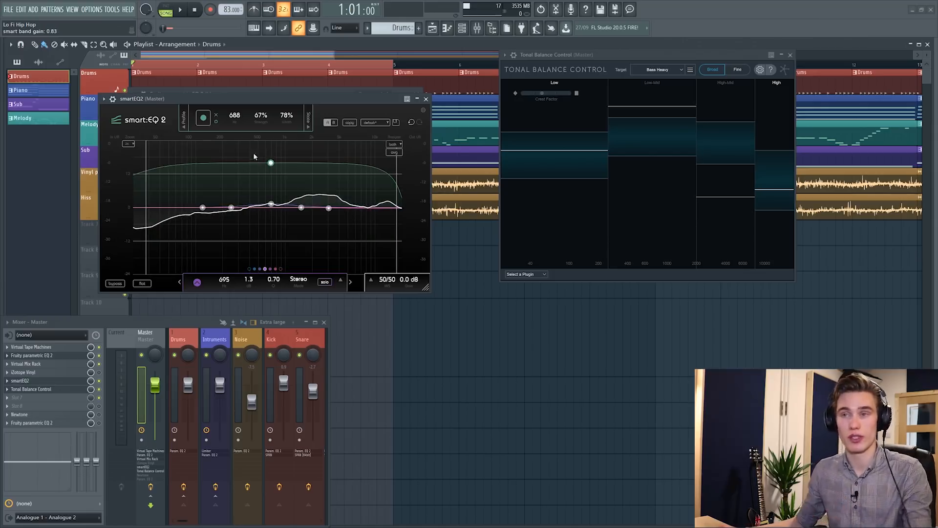
pyautogui.click(166, 9)
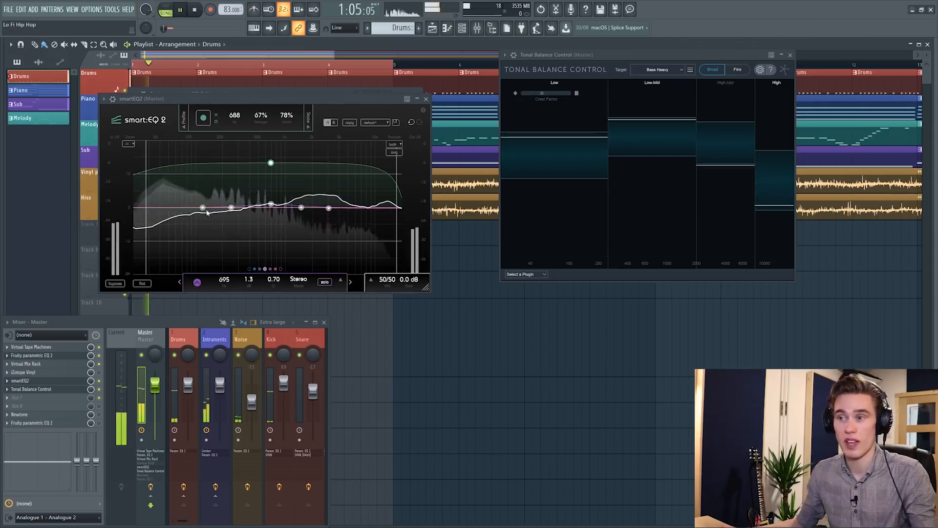
# Cut the band near 3045 Hz by 4.2 dB and boost band 2 by 5 dB at 123 Hz
pyautogui.moveTo(202, 208); pyautogui.dragTo(202, 181)
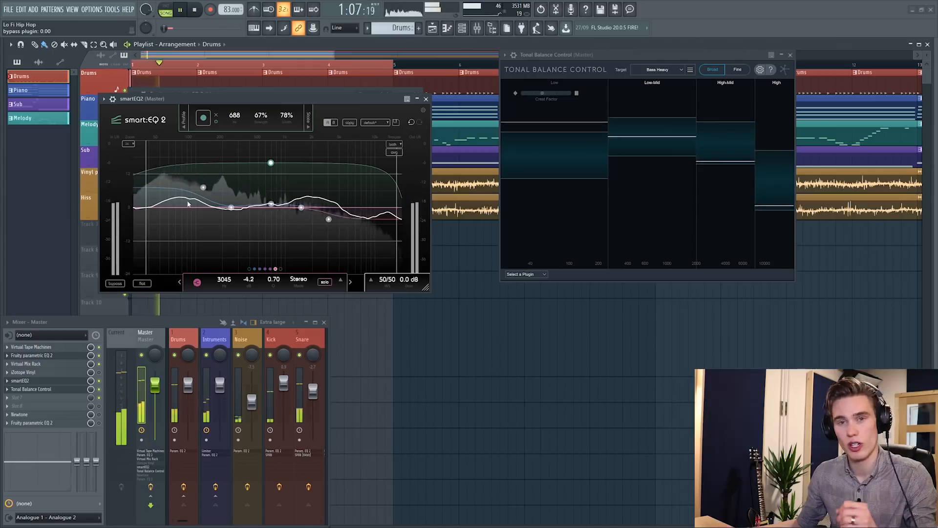
pyautogui.moveTo(203, 188); pyautogui.dragTo(203, 196)
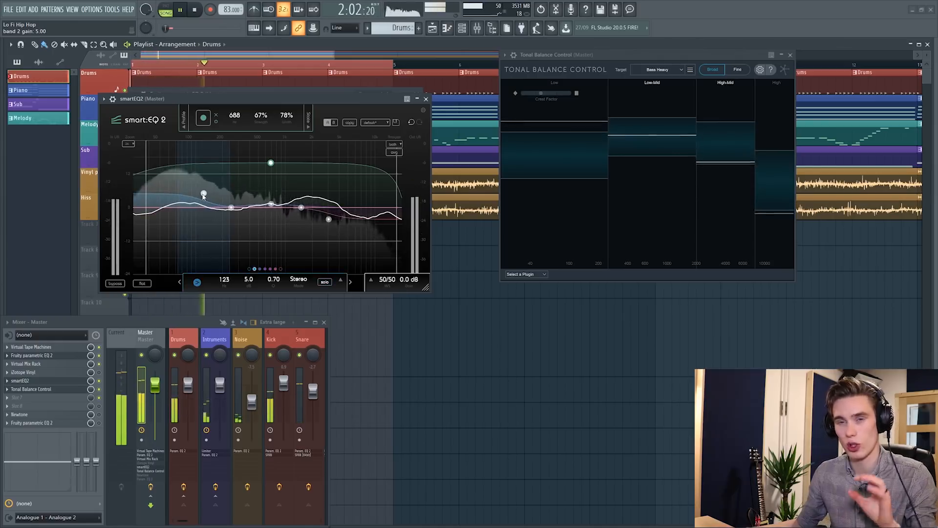
pyautogui.moveTo(204, 195)
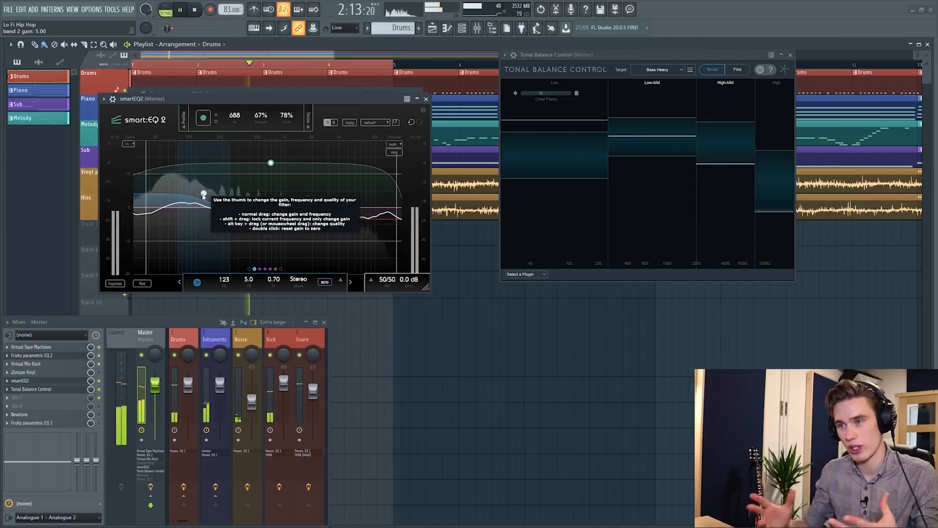